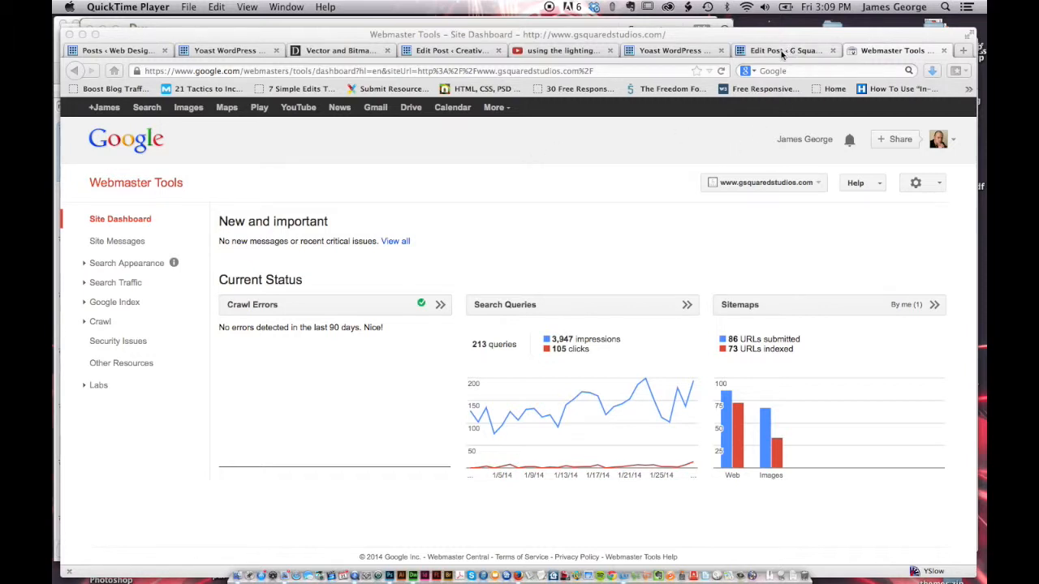
Review the Yoast SEO XML Sitemaps settings, with sitemaps enabled and Yahoo and Ask.com pinging checked
{"action": "left_click", "coordinate": [669, 50]}
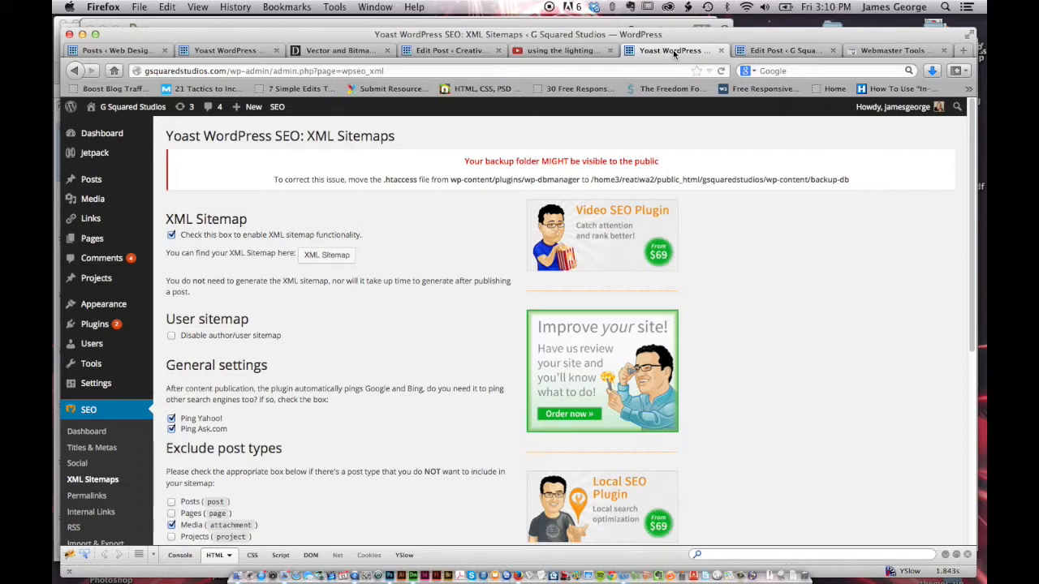
{"action": "scroll", "scroll_direction": "down", "scroll_amount": 3}
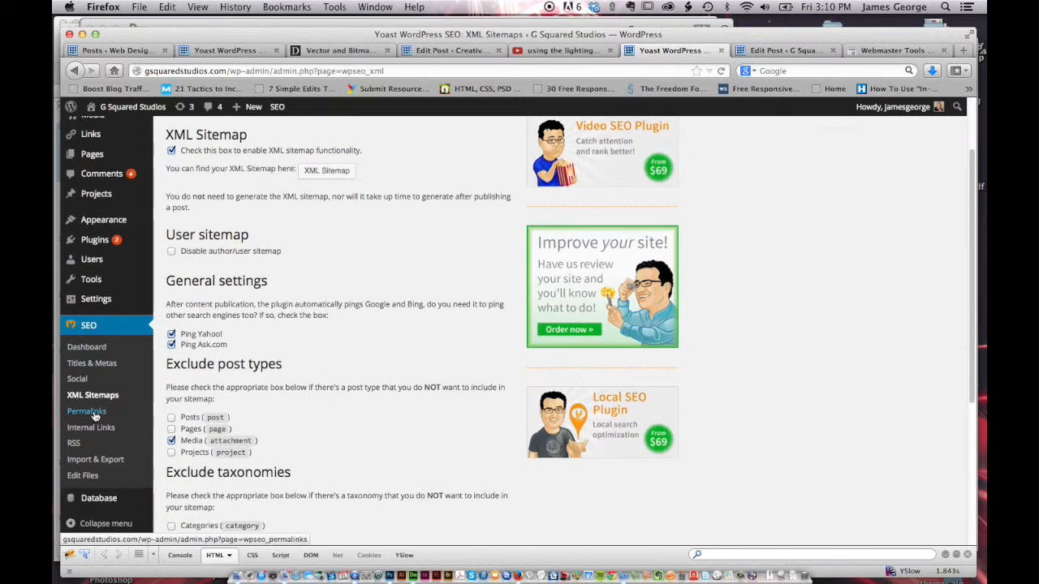
{"action": "mouse_move", "coordinate": [91, 364]}
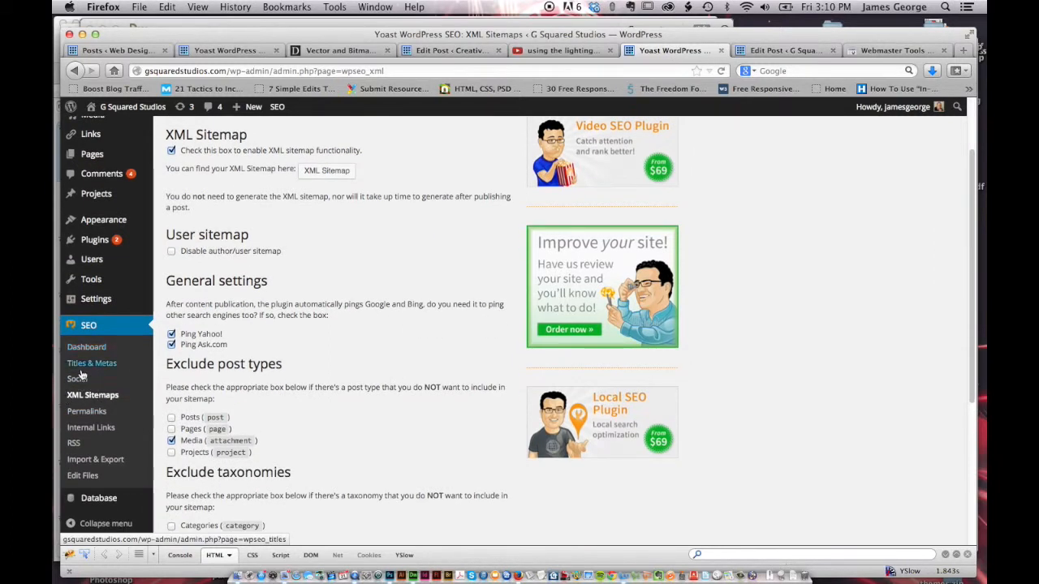
{"action": "mouse_move", "coordinate": [91, 397]}
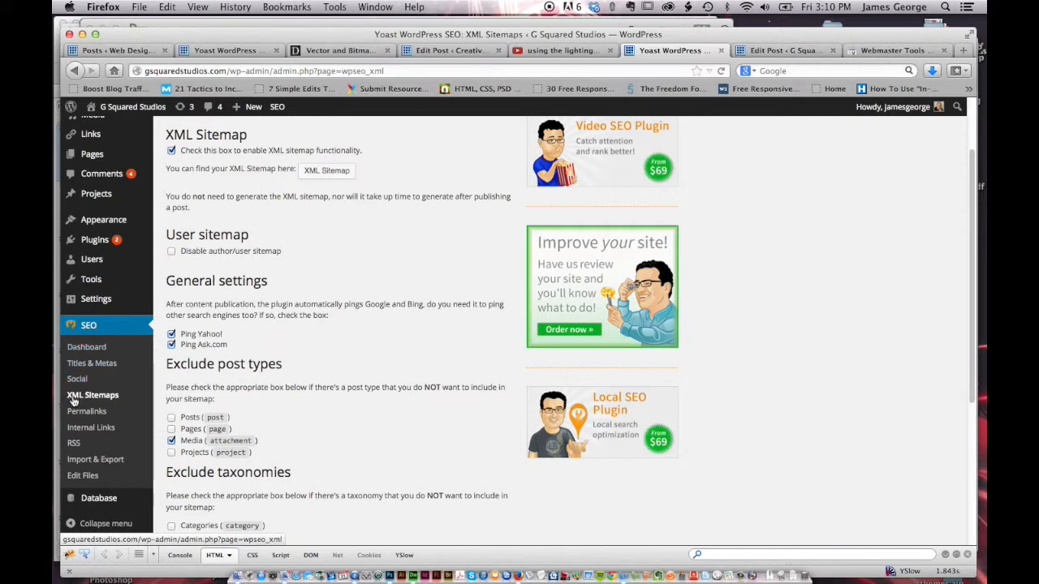
{"action": "mouse_move", "coordinate": [309, 237]}
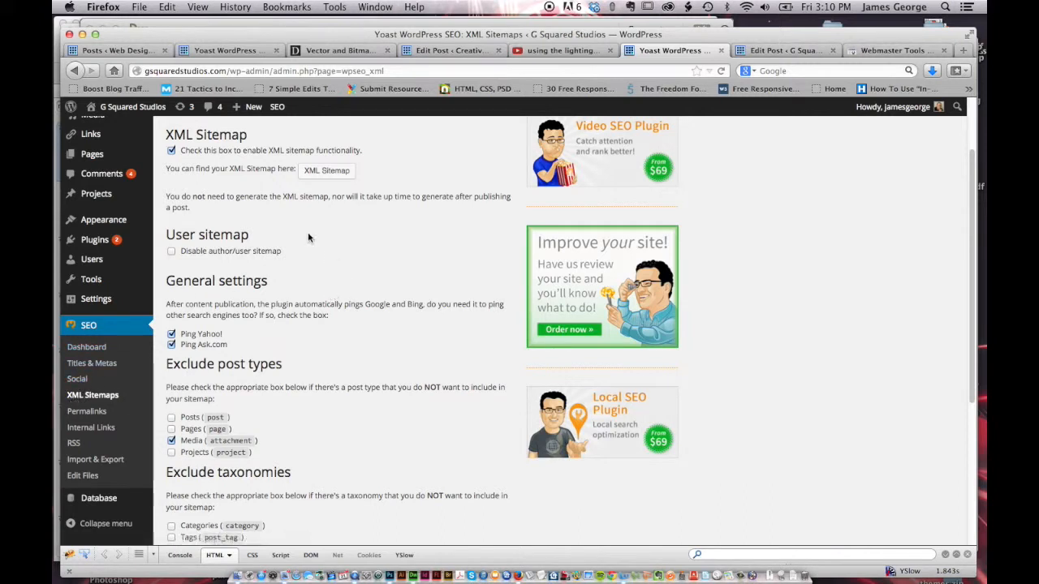
{"action": "scroll", "scroll_direction": "up", "scroll_amount": 3}
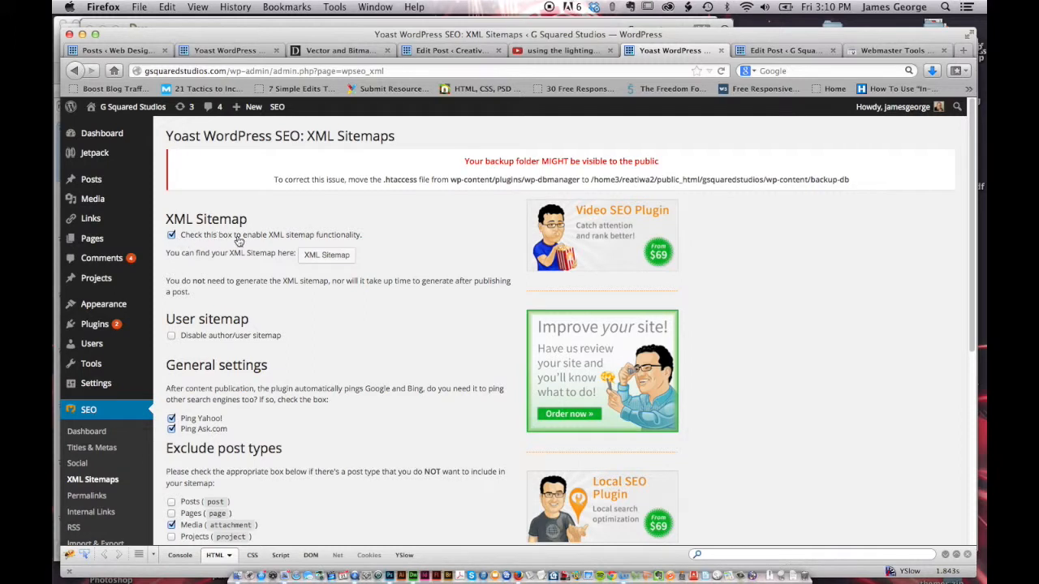
{"action": "mouse_move", "coordinate": [370, 234]}
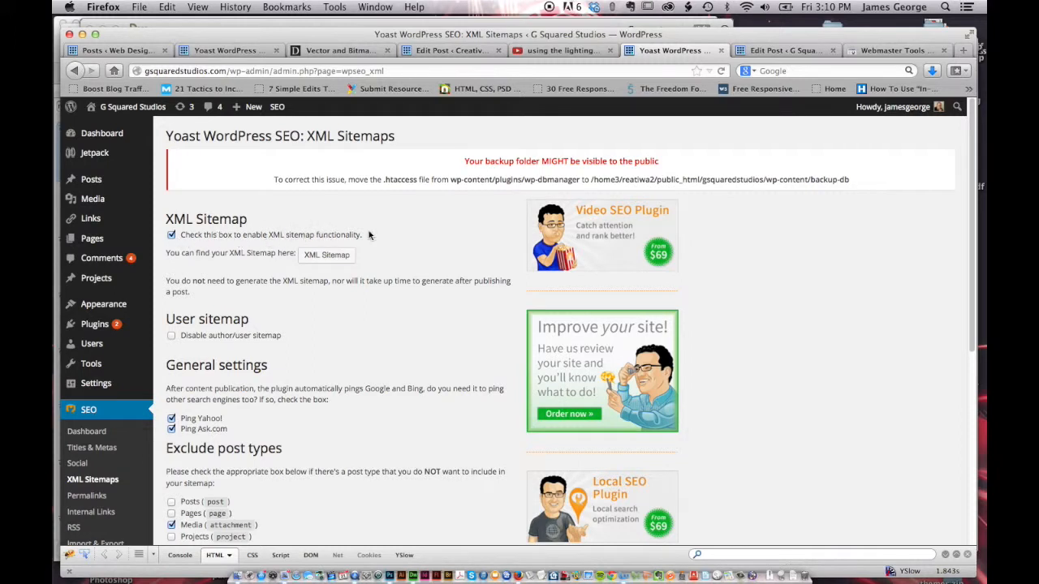
{"action": "mouse_move", "coordinate": [326, 255]}
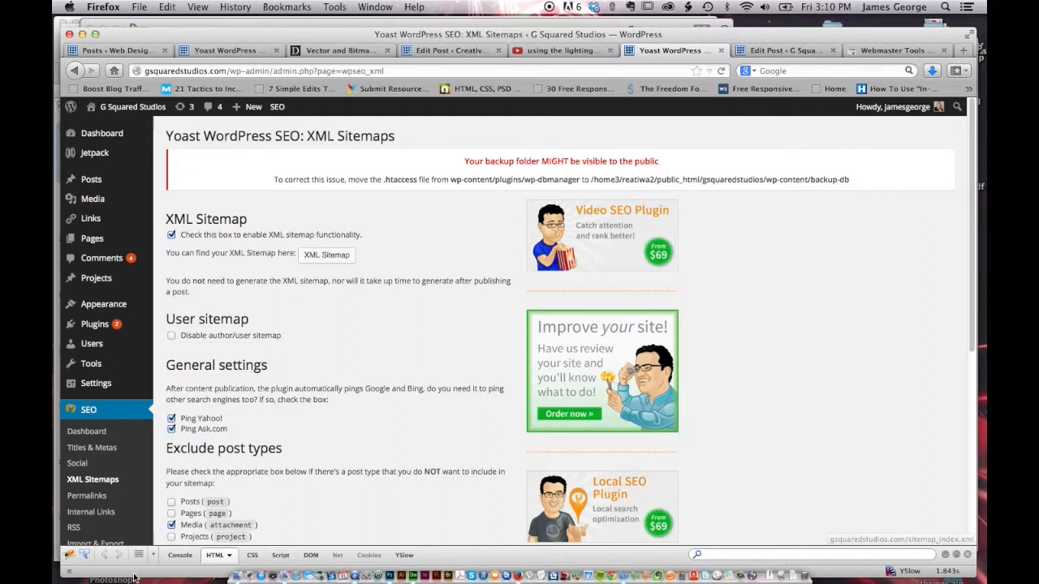
{"action": "mouse_move", "coordinate": [327, 255]}
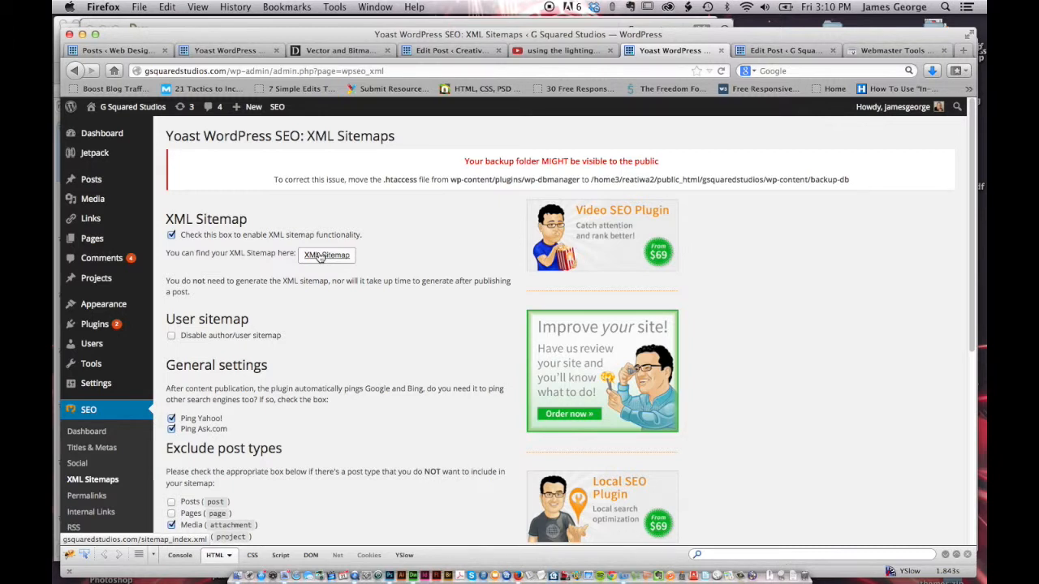
{"action": "mouse_move", "coordinate": [227, 253]}
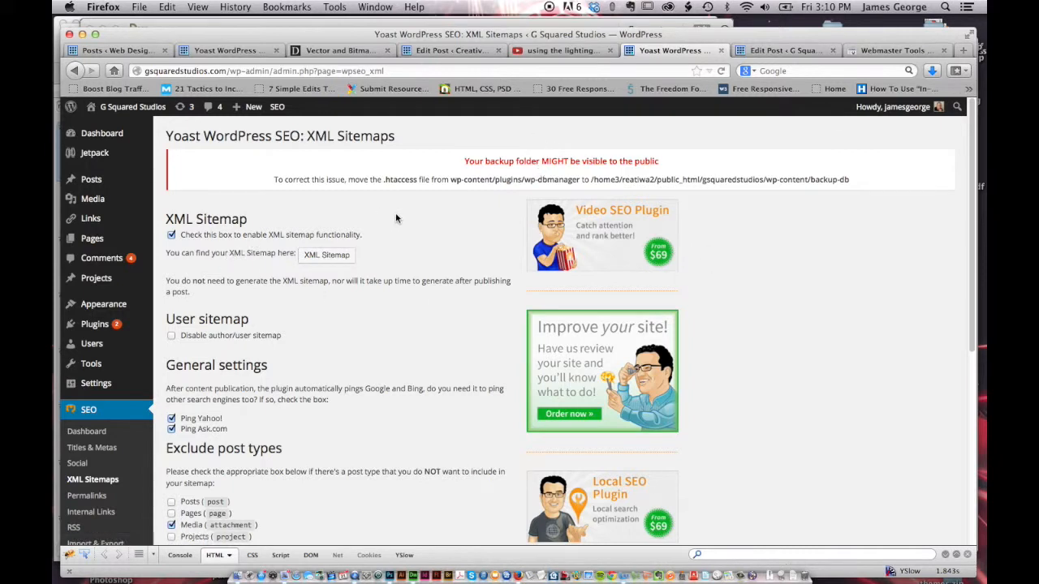
{"action": "mouse_move", "coordinate": [503, 134]}
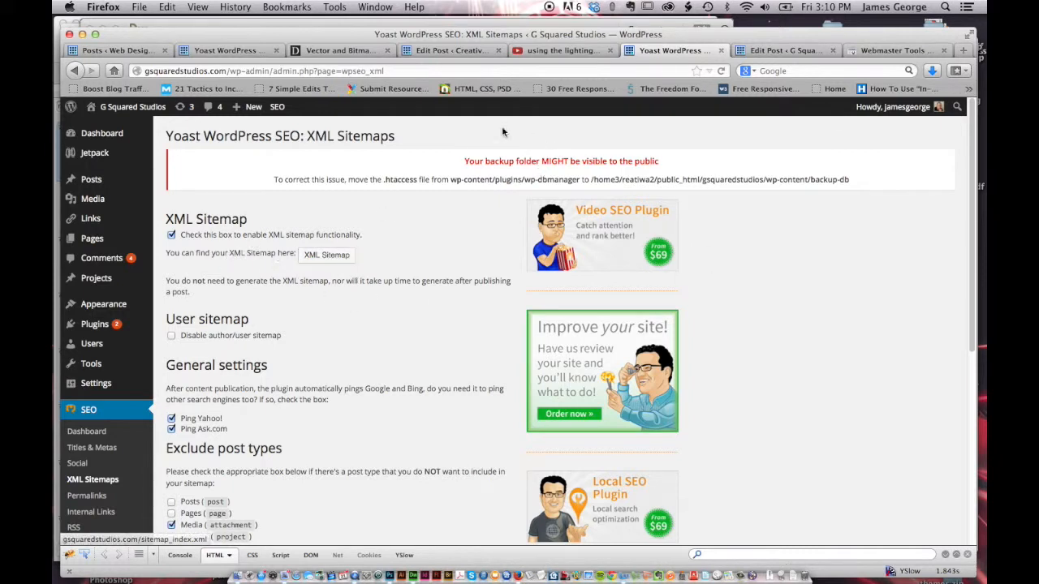
Return to the Webmaster Tools dashboard for gsquaredstudios.com showing 86 URLs submitted, 73 indexed
{"action": "left_click", "coordinate": [895, 50]}
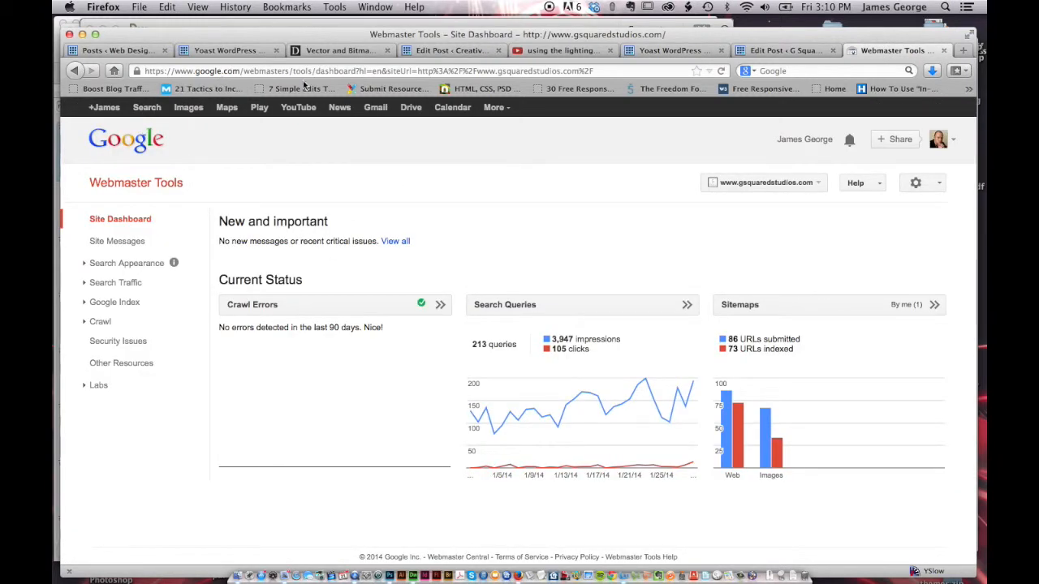
{"action": "mouse_move", "coordinate": [339, 254]}
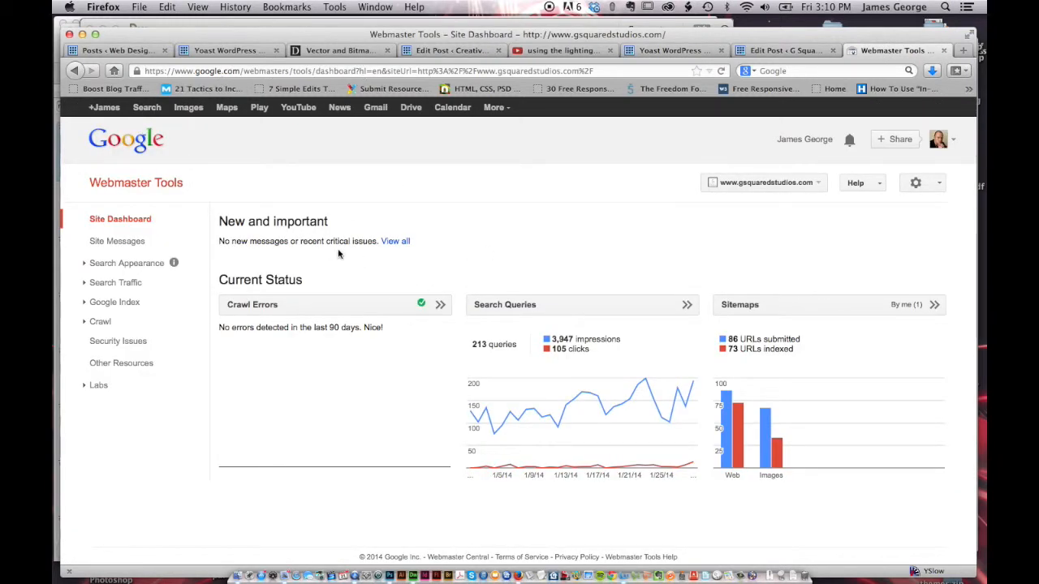
{"action": "mouse_move", "coordinate": [117, 240]}
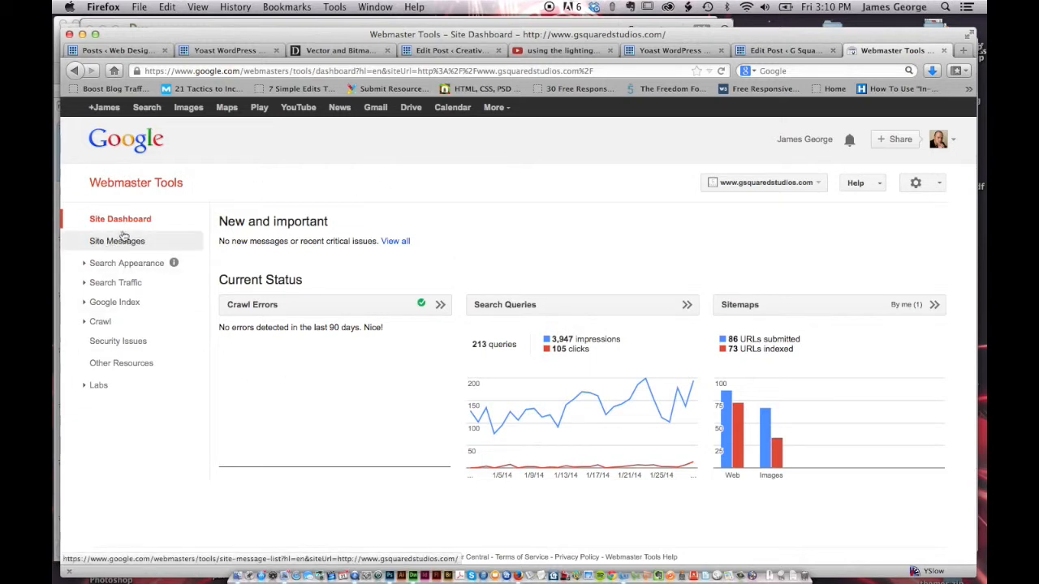
{"action": "mouse_move", "coordinate": [258, 505]}
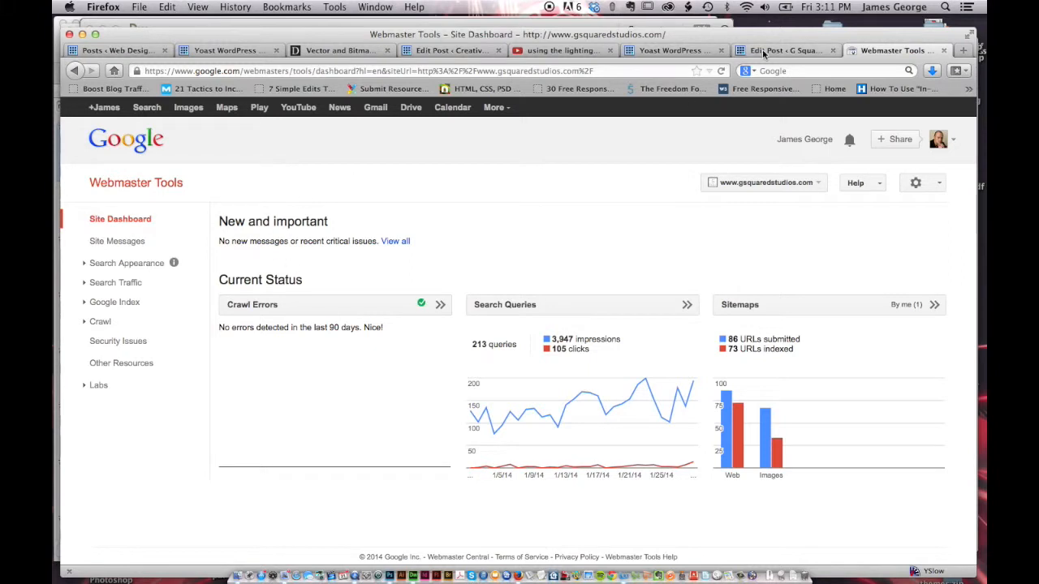
{"action": "left_click", "coordinate": [783, 51]}
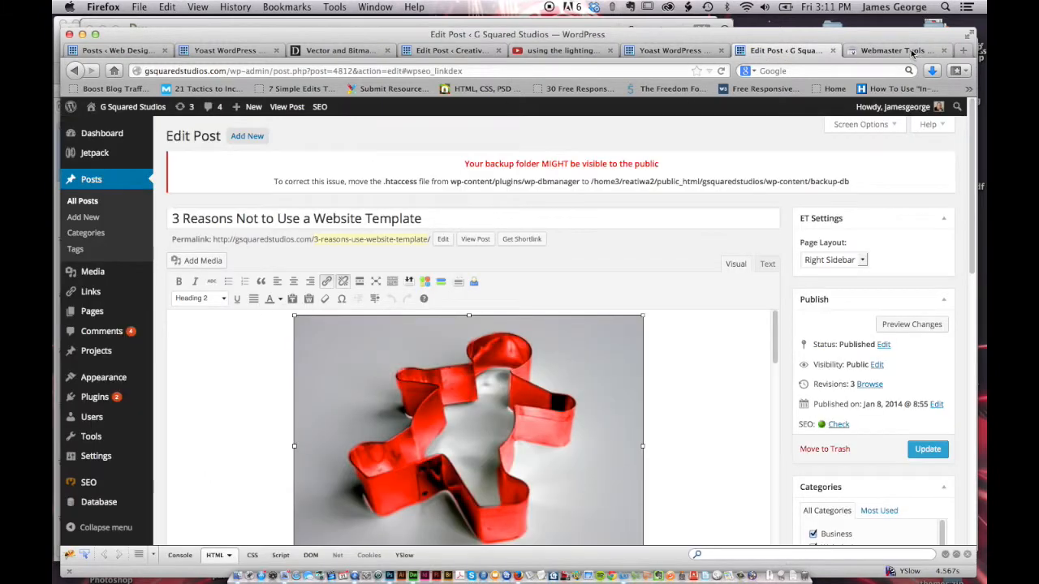
{"action": "left_click", "coordinate": [893, 50]}
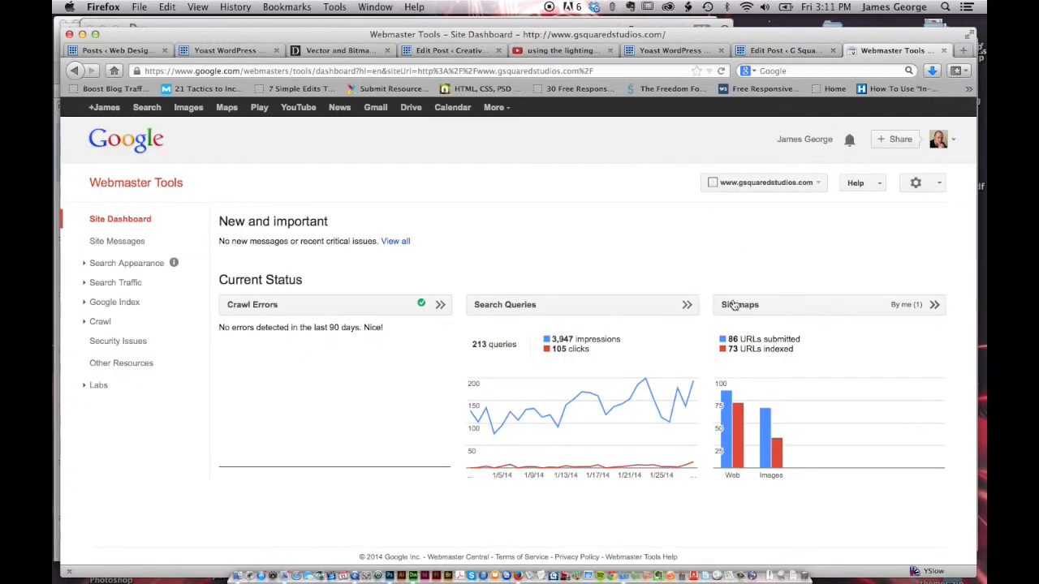
{"action": "mouse_move", "coordinate": [839, 437]}
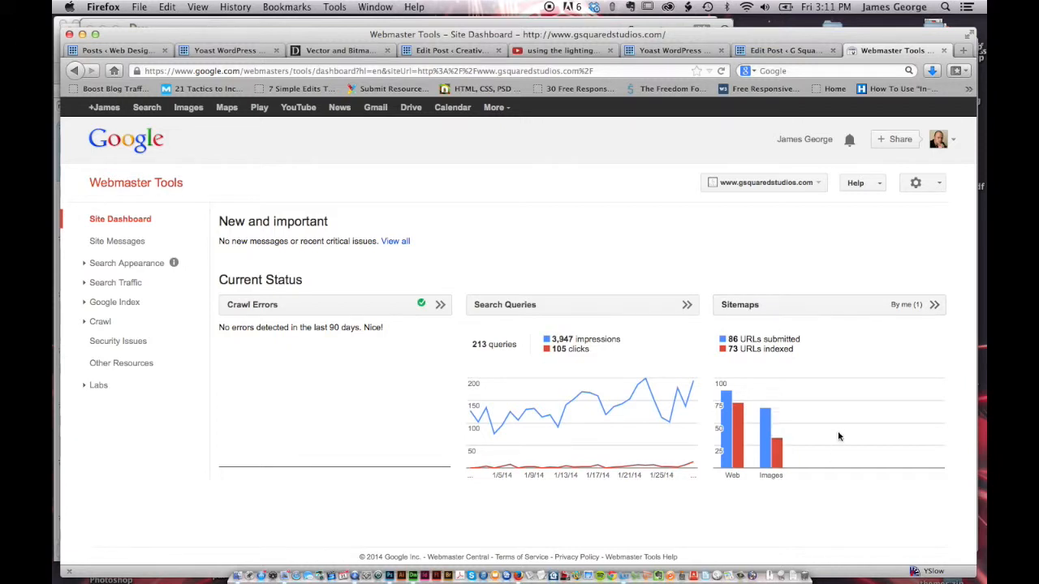
{"action": "mouse_move", "coordinate": [737, 339]}
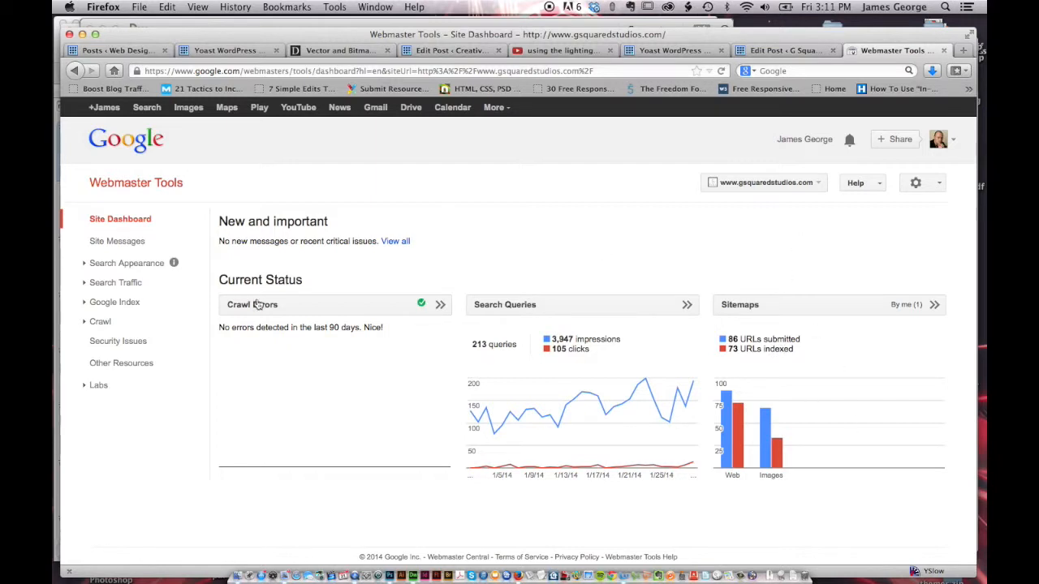
{"action": "mouse_move", "coordinate": [761, 309]}
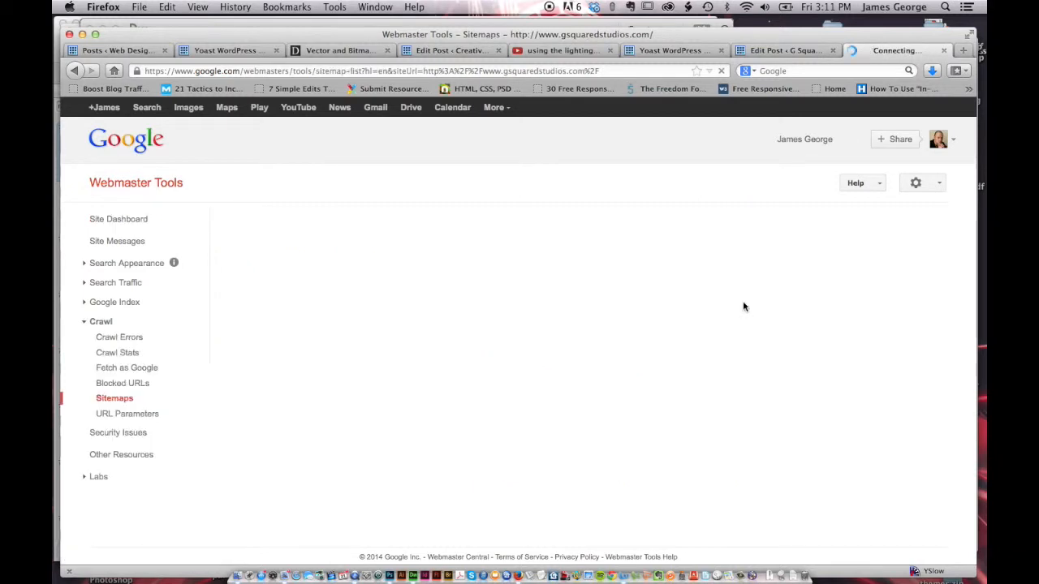
{"action": "left_click", "coordinate": [114, 398]}
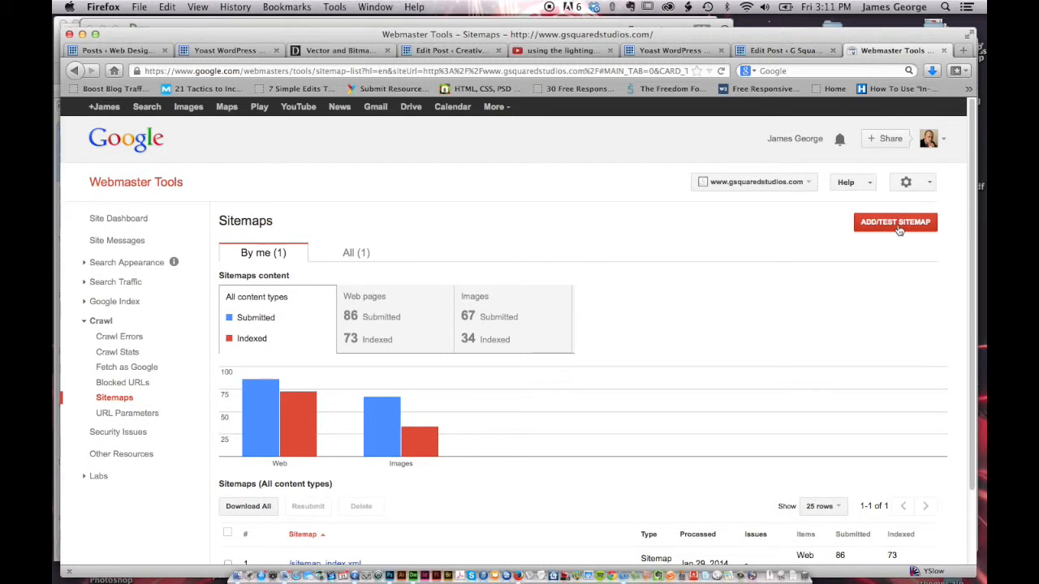
{"action": "mouse_move", "coordinate": [738, 269]}
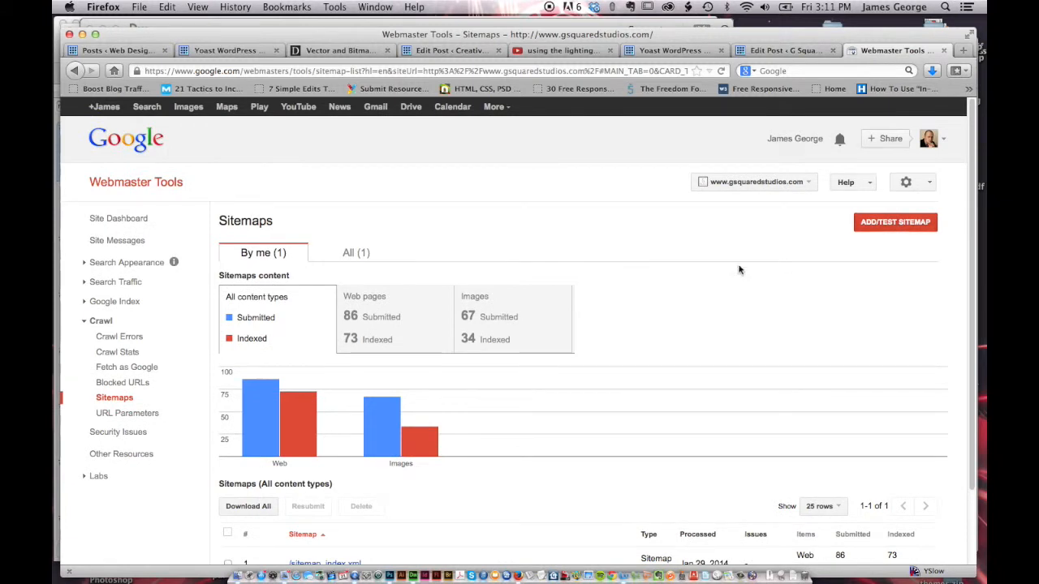
{"action": "scroll", "scroll_direction": "down", "scroll_amount": 3}
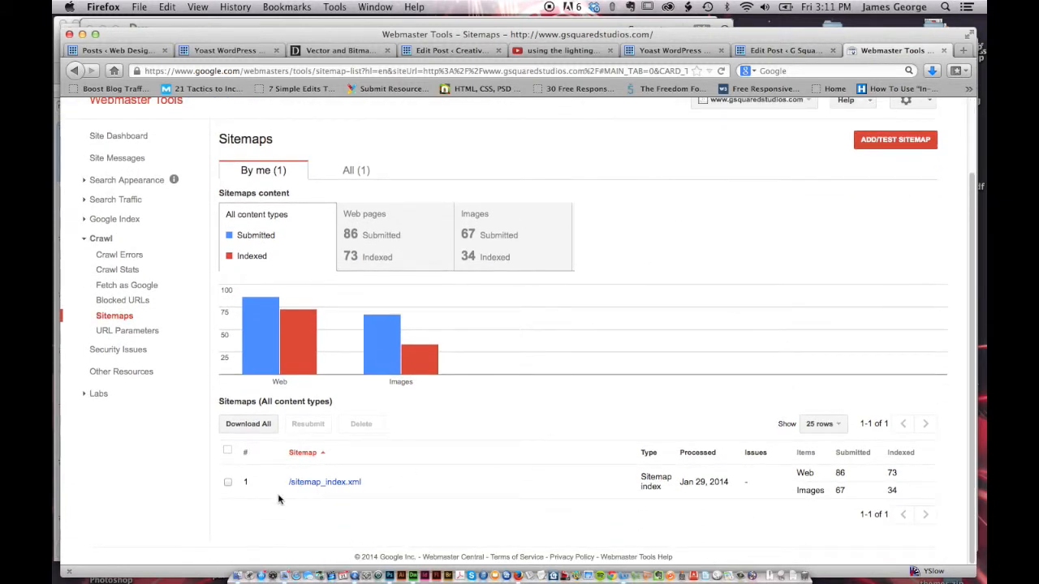
{"action": "mouse_move", "coordinate": [324, 481]}
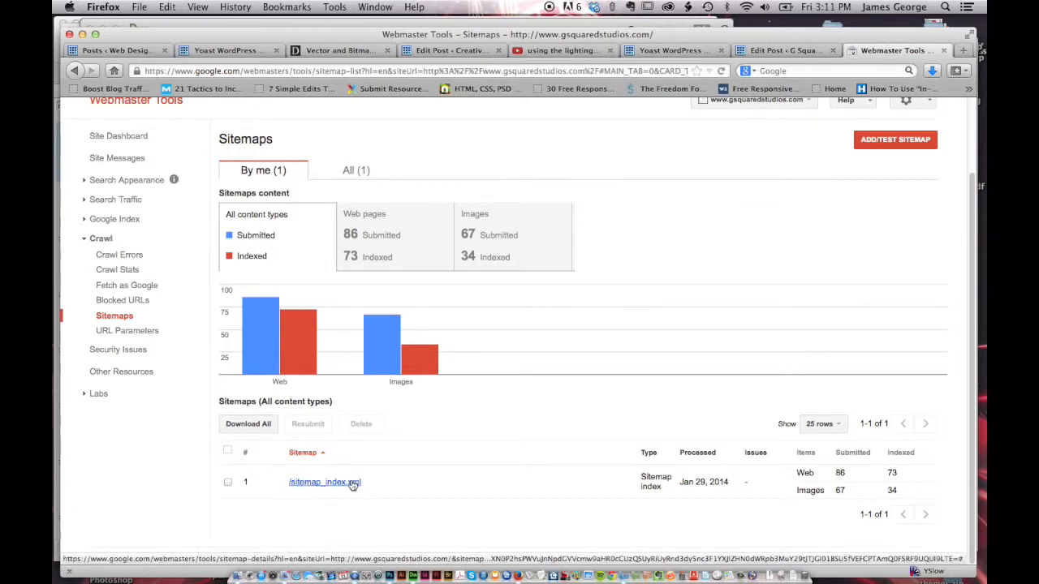
{"action": "left_click", "coordinate": [782, 51]}
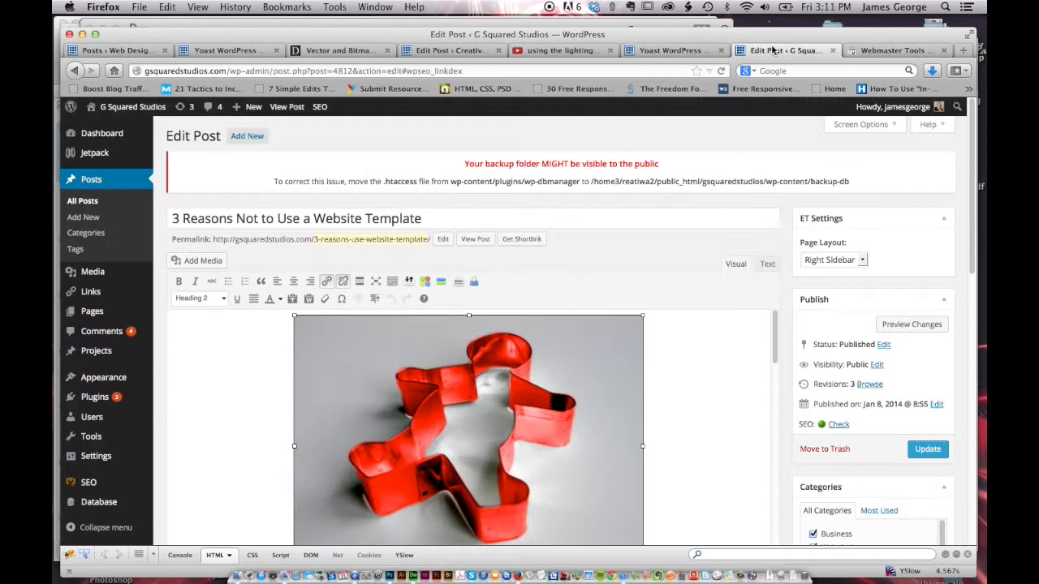
{"action": "left_click", "coordinate": [674, 50]}
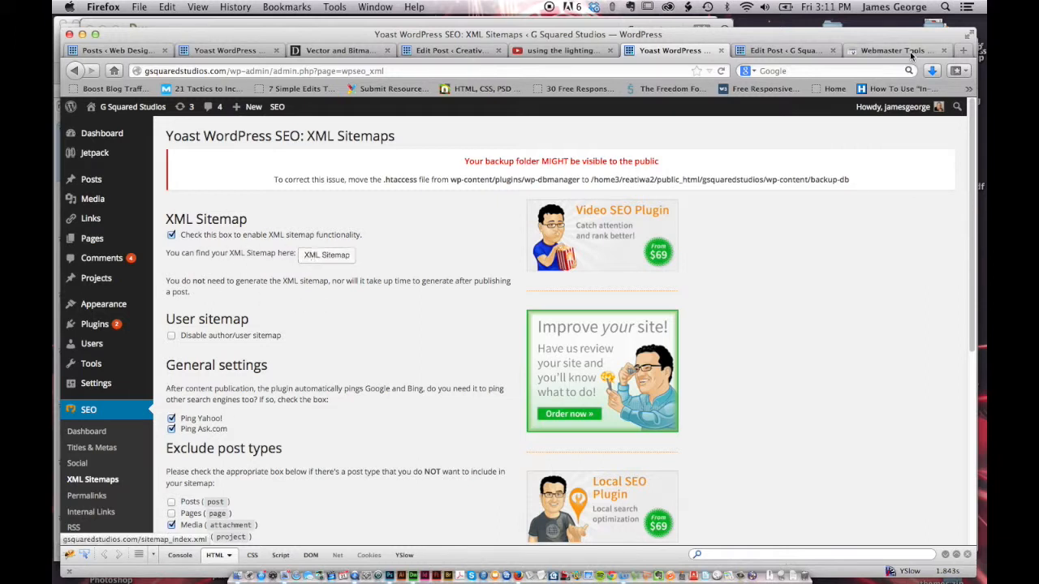
{"action": "left_click", "coordinate": [892, 50]}
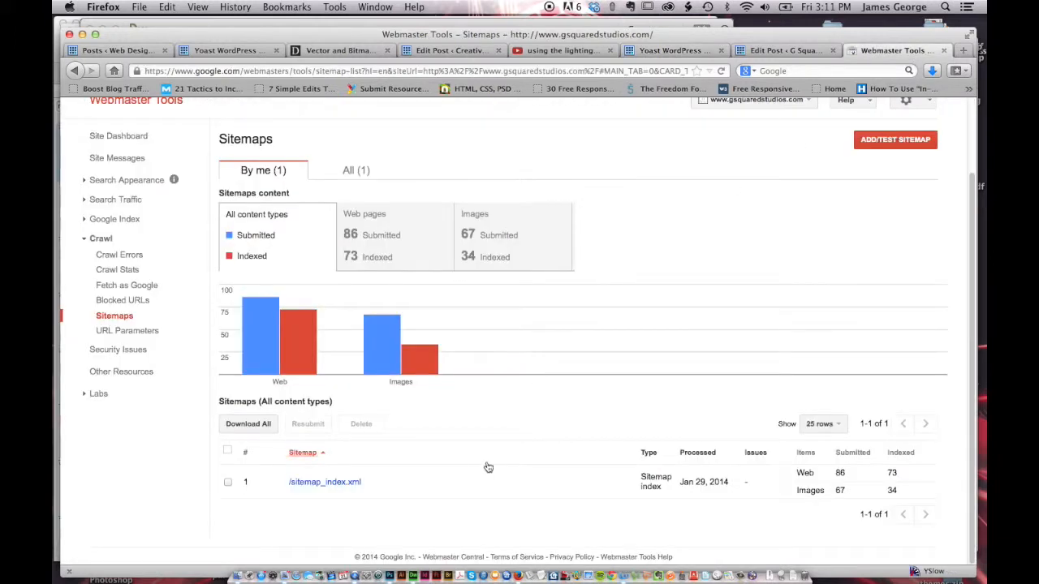
{"action": "mouse_move", "coordinate": [711, 239]}
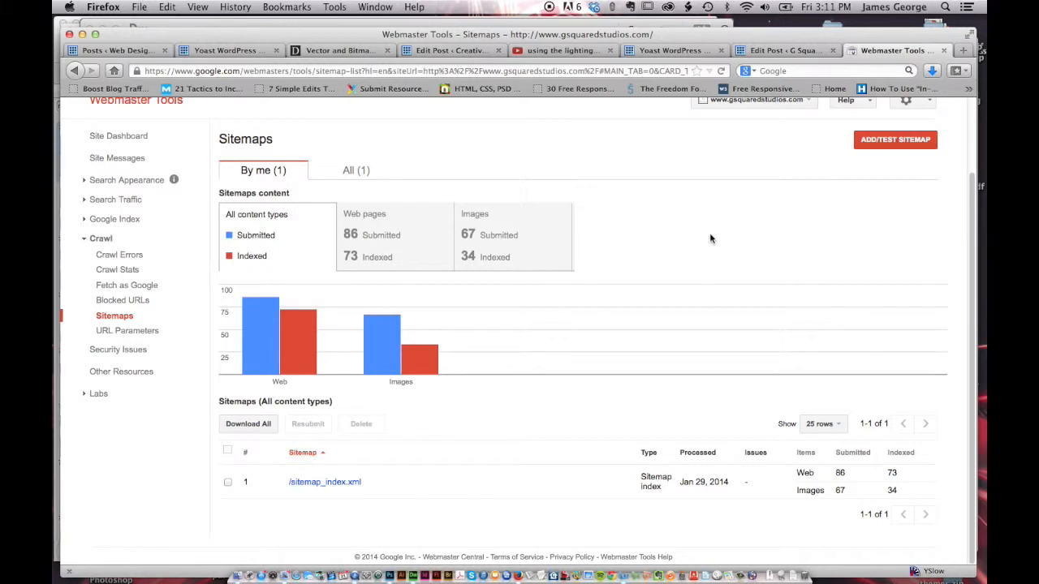
{"action": "mouse_move", "coordinate": [528, 454]}
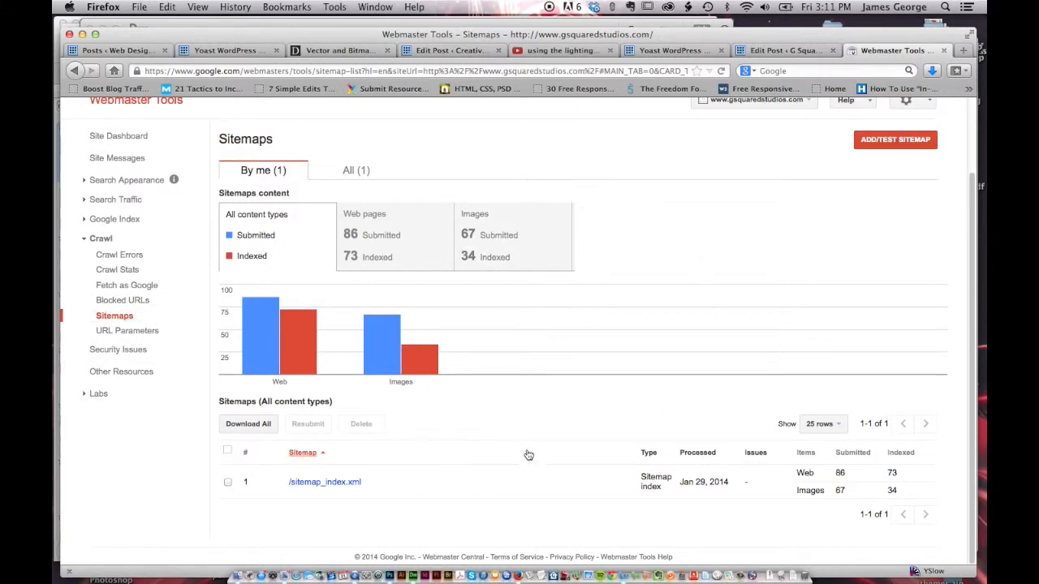
{"action": "scroll", "scroll_direction": "up", "scroll_amount": 3}
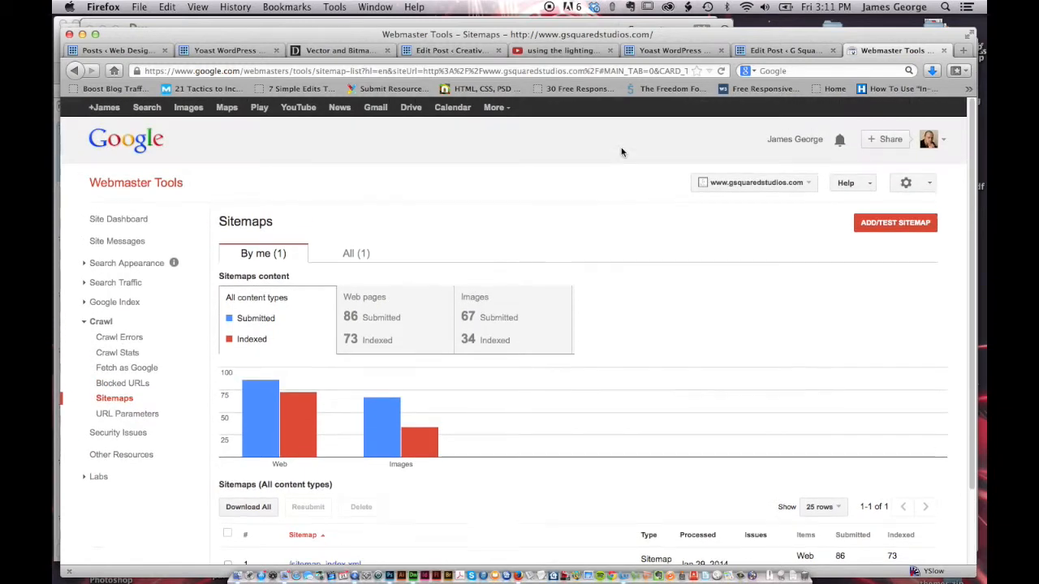
{"action": "mouse_move", "coordinate": [610, 158]}
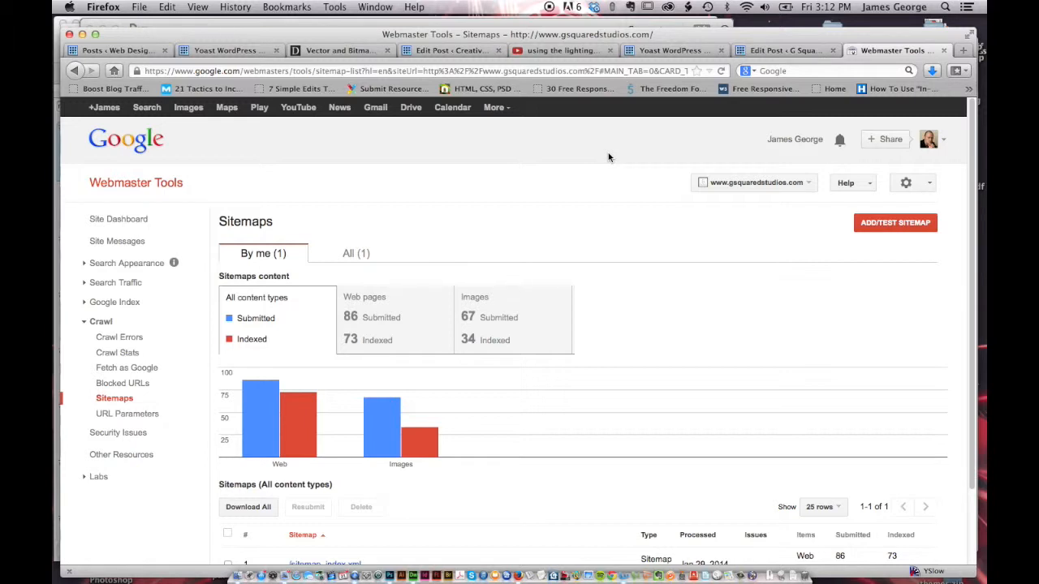
{"action": "mouse_move", "coordinate": [835, 87]}
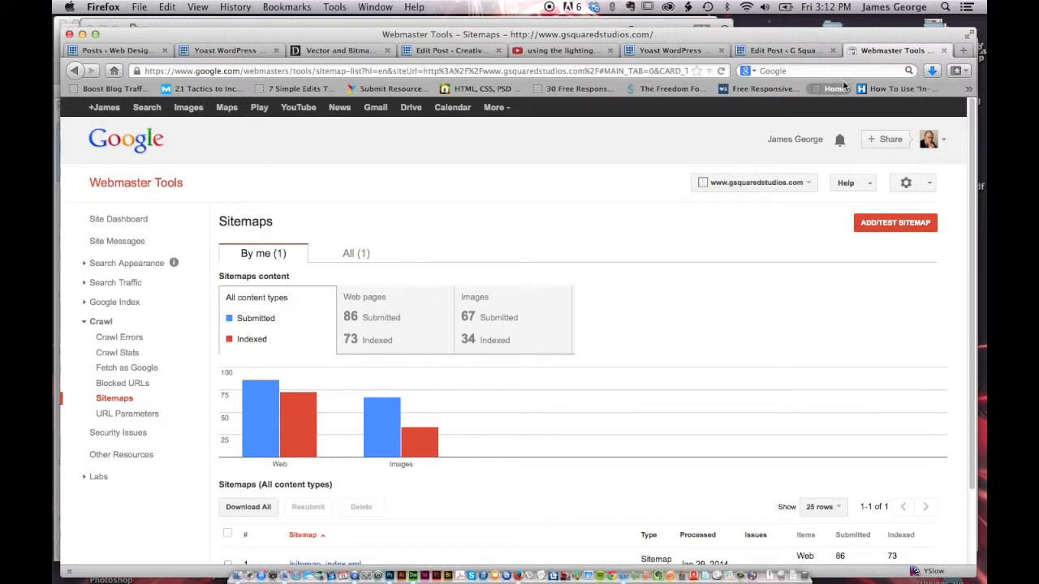
{"action": "mouse_move", "coordinate": [865, 39]}
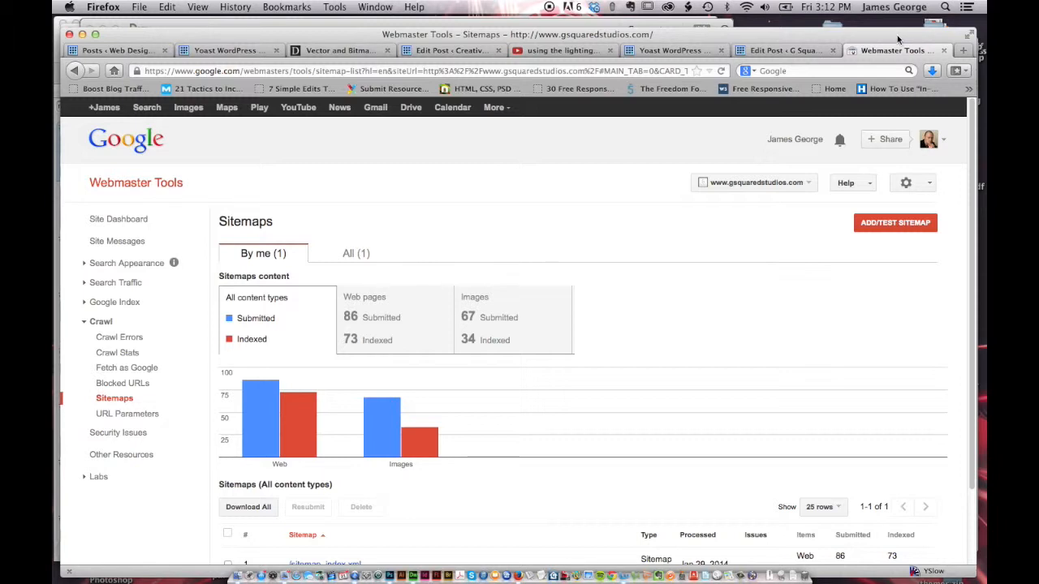
{"action": "mouse_move", "coordinate": [646, 240]}
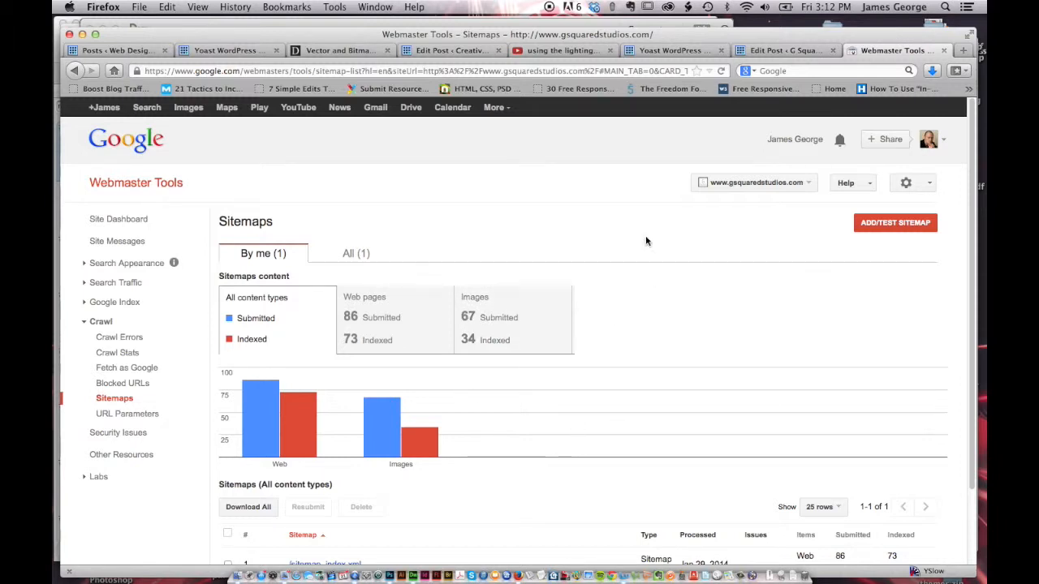
{"action": "mouse_move", "coordinate": [636, 224]}
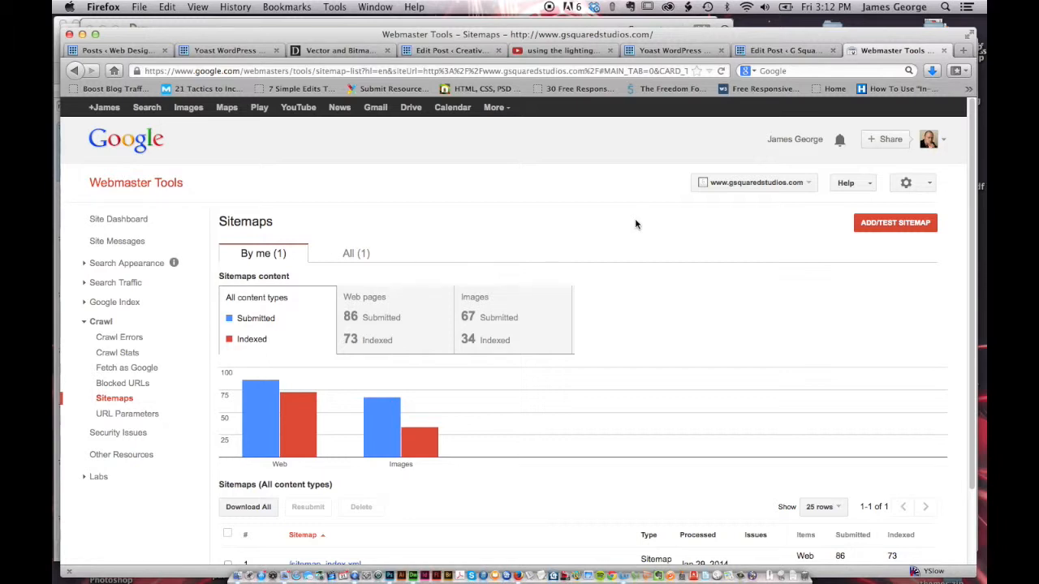
{"action": "mouse_move", "coordinate": [695, 34]}
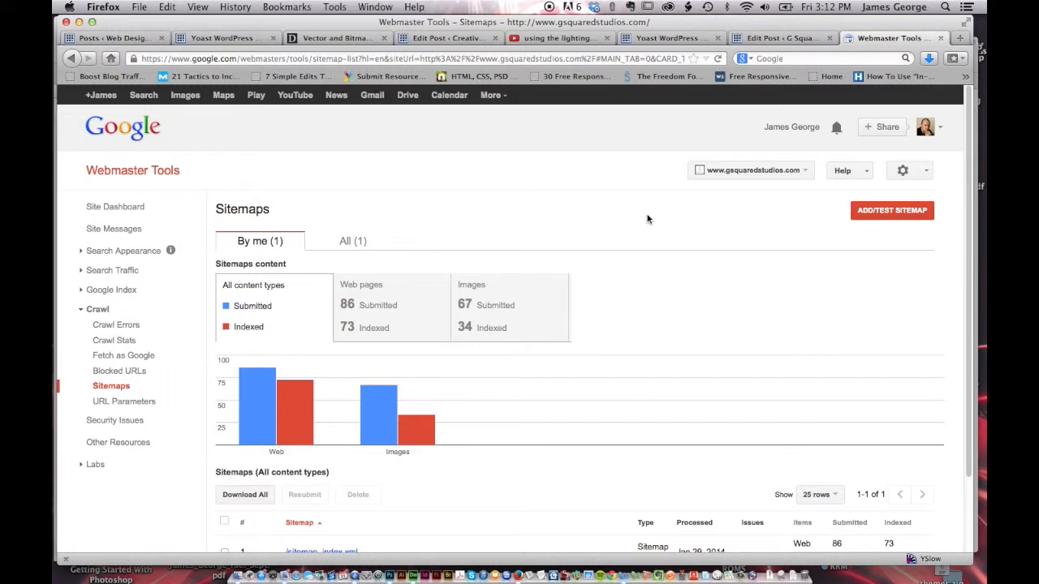
{"action": "mouse_move", "coordinate": [640, 187]}
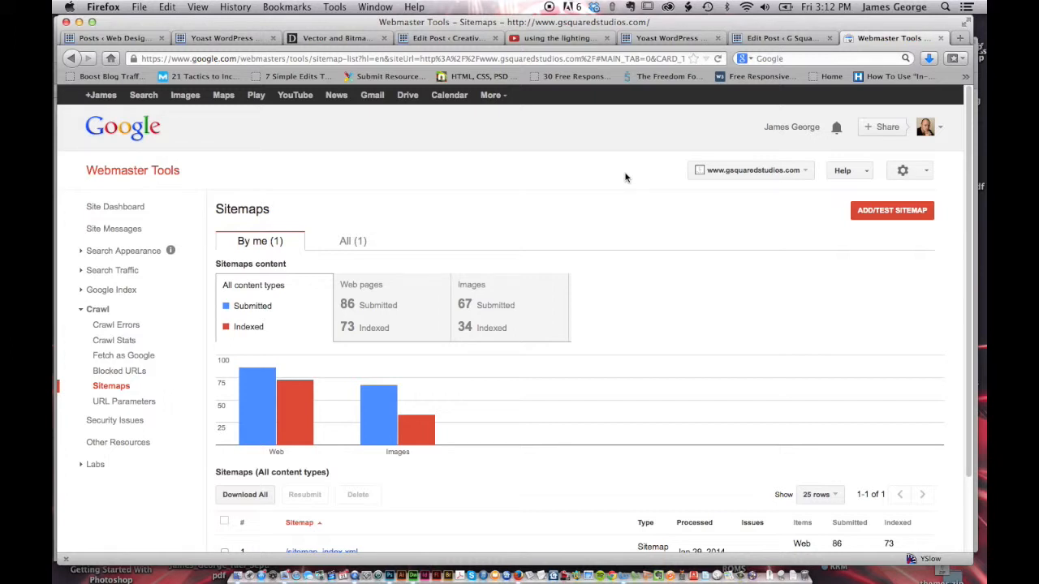
{"action": "scroll", "scroll_direction": "down", "scroll_amount": 3}
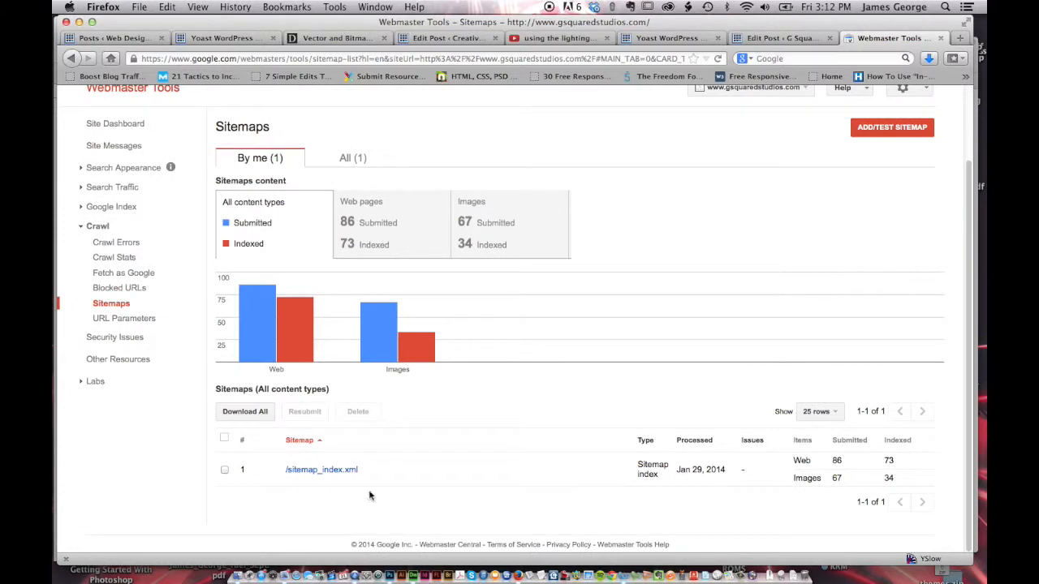
{"action": "mouse_move", "coordinate": [635, 230]}
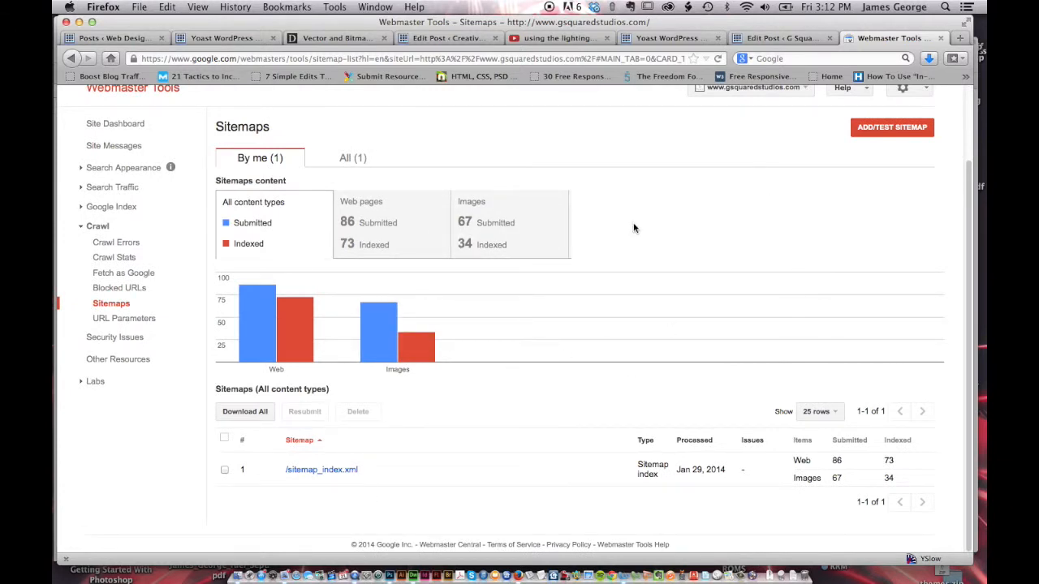
{"action": "mouse_move", "coordinate": [555, 196]}
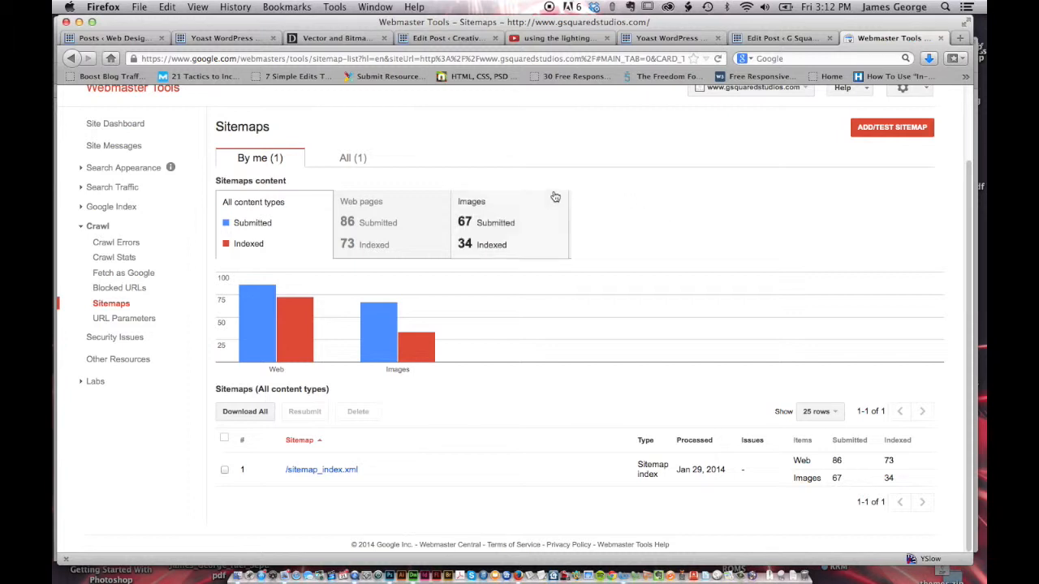
{"action": "mouse_move", "coordinate": [571, 199]}
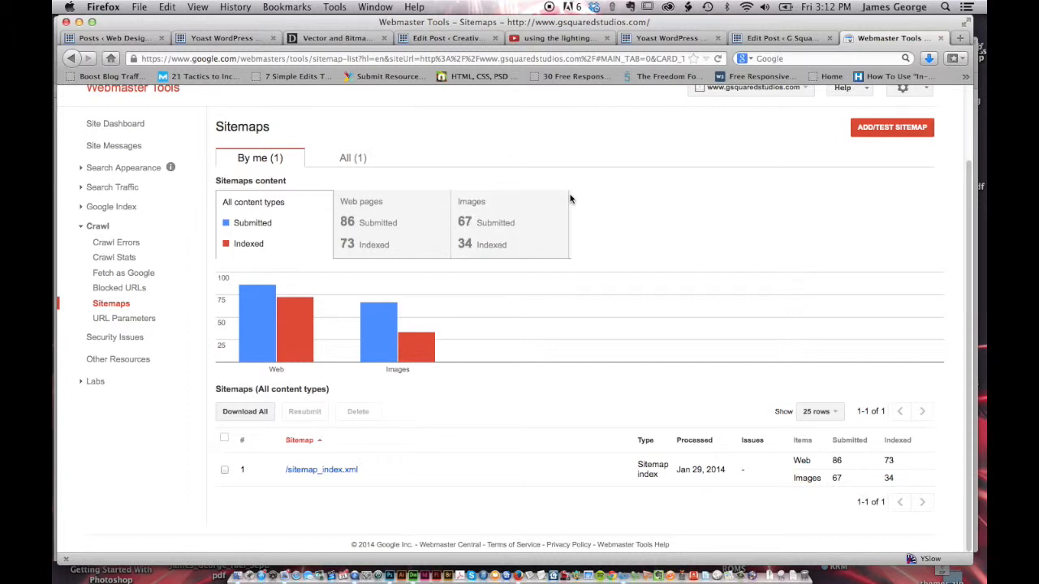
{"action": "mouse_move", "coordinate": [620, 288]}
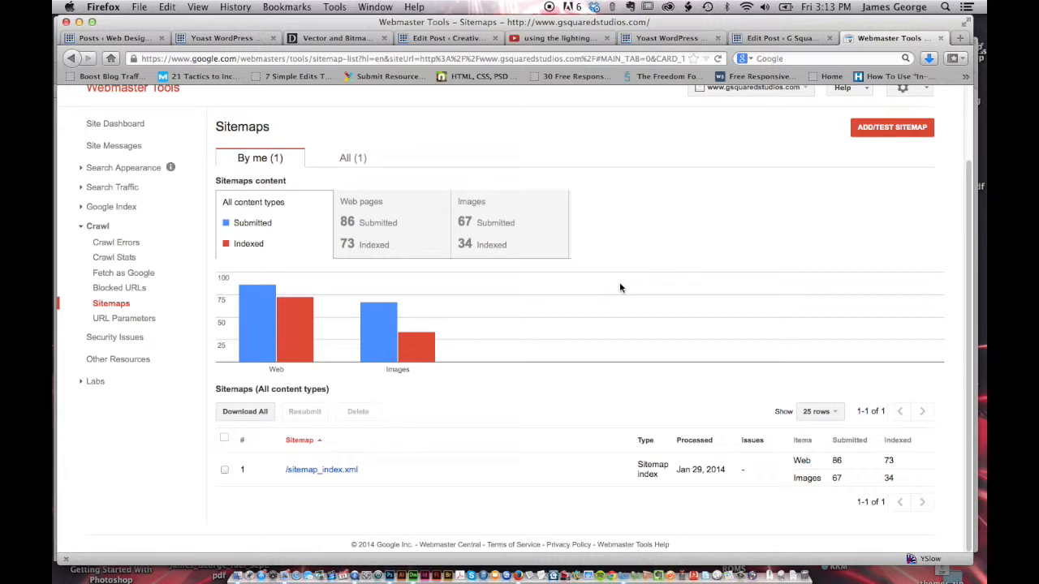
{"action": "mouse_move", "coordinate": [624, 276]}
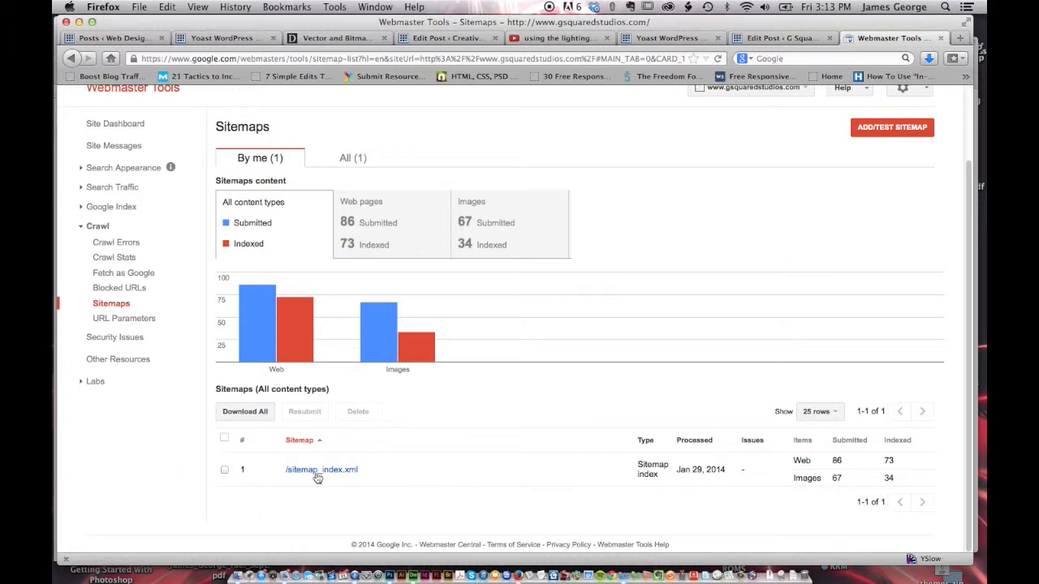
{"action": "mouse_move", "coordinate": [717, 214]}
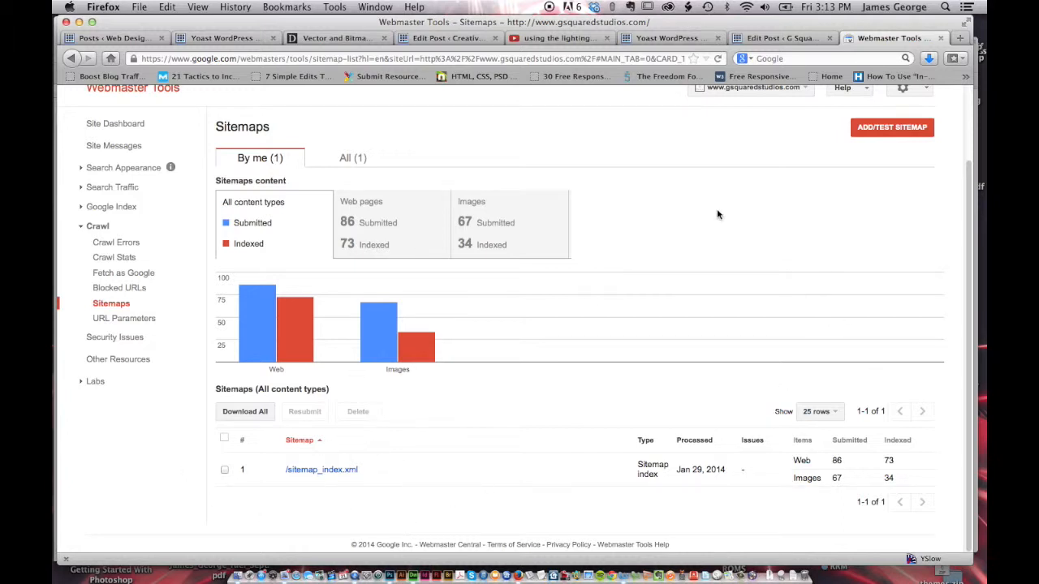
{"action": "mouse_move", "coordinate": [253, 392]}
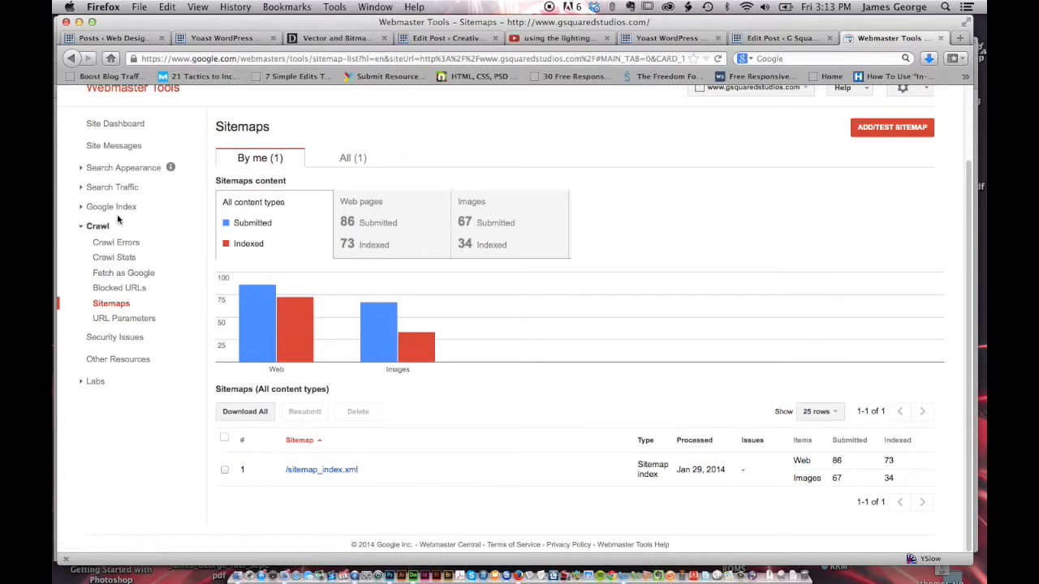
{"action": "mouse_move", "coordinate": [250, 172]}
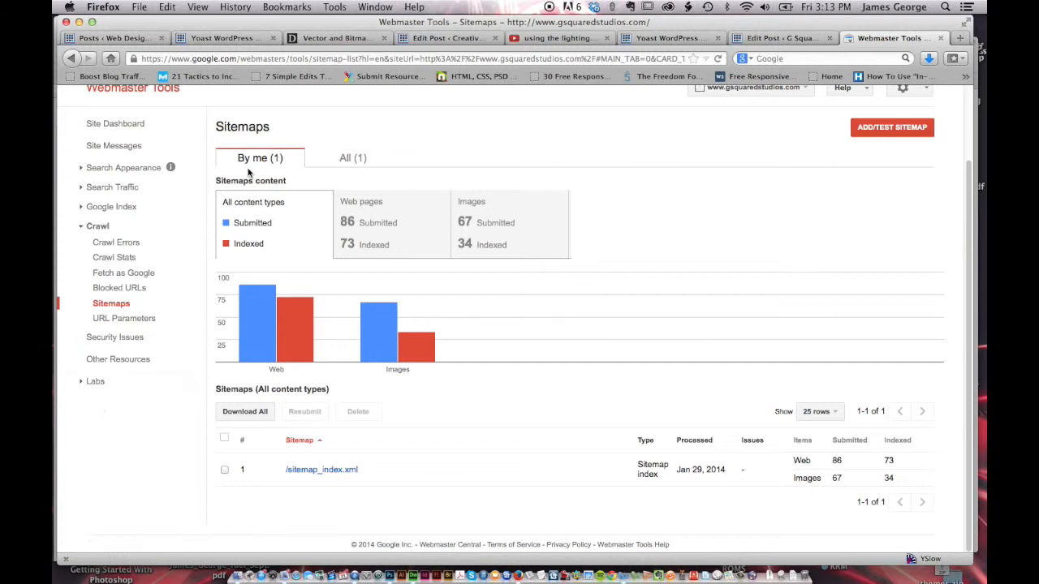
Scroll the Sitemaps report back up to the 86 submitted / 73 indexed counts
{"action": "scroll", "scroll_direction": "up", "scroll_amount": 3}
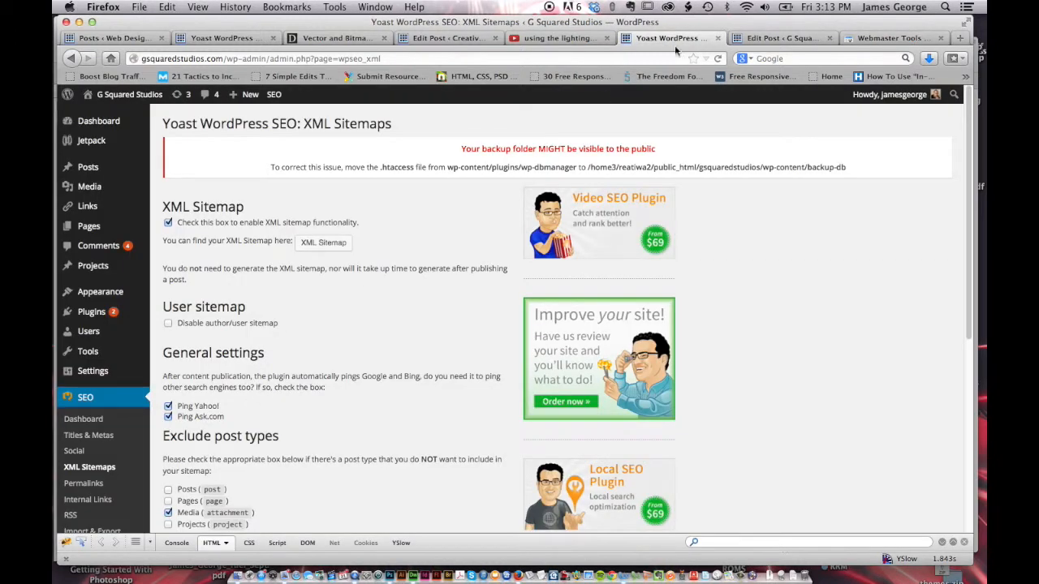
Scroll the XML Sitemaps page to the exclude post types and taxonomies options, with only Media excluded
{"action": "scroll", "scroll_direction": "down", "scroll_amount": 3}
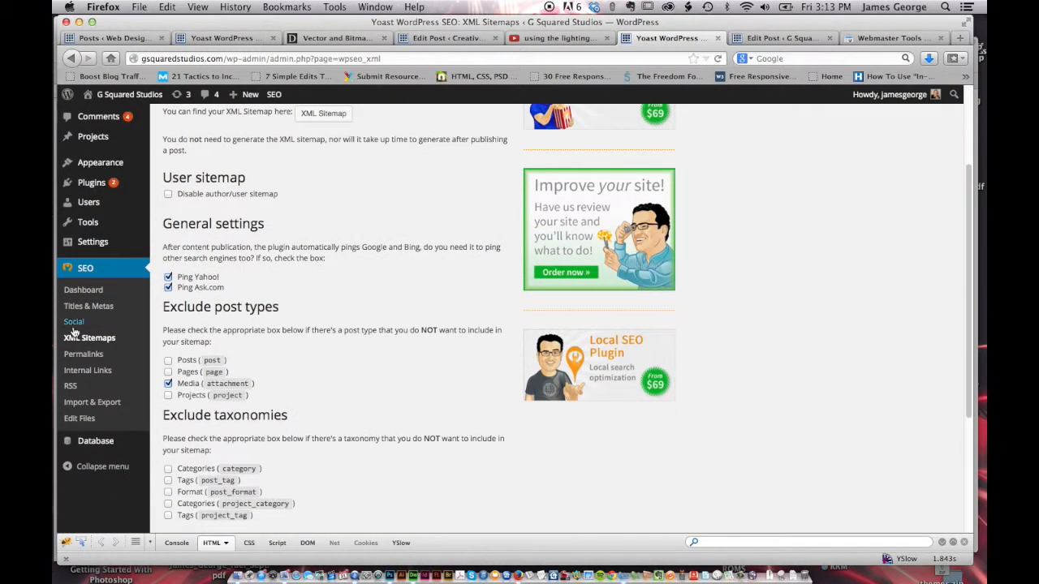
{"action": "scroll", "scroll_direction": "up", "scroll_amount": 3}
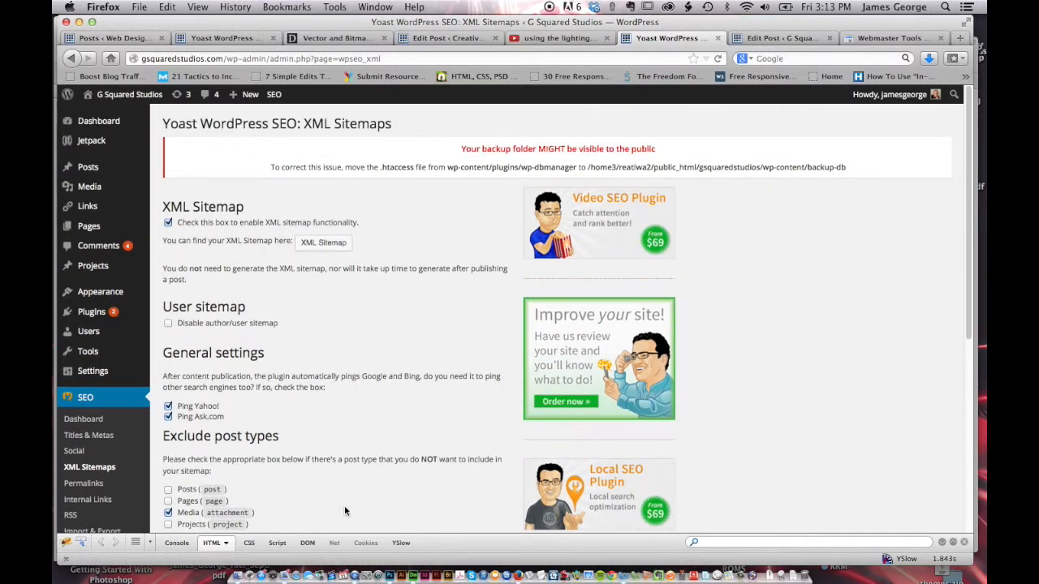
{"action": "mouse_move", "coordinate": [253, 246]}
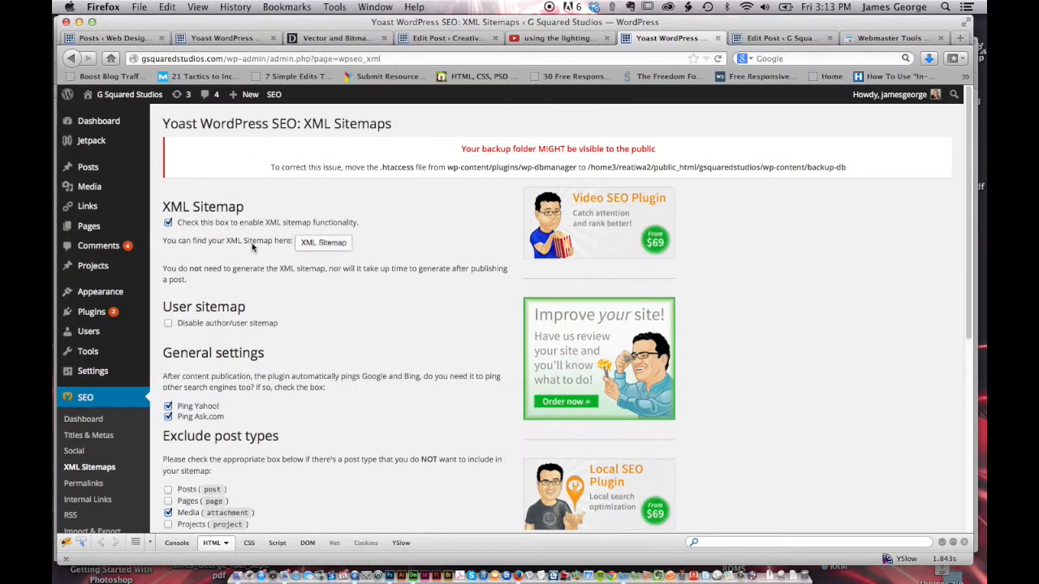
{"action": "mouse_move", "coordinate": [388, 273]}
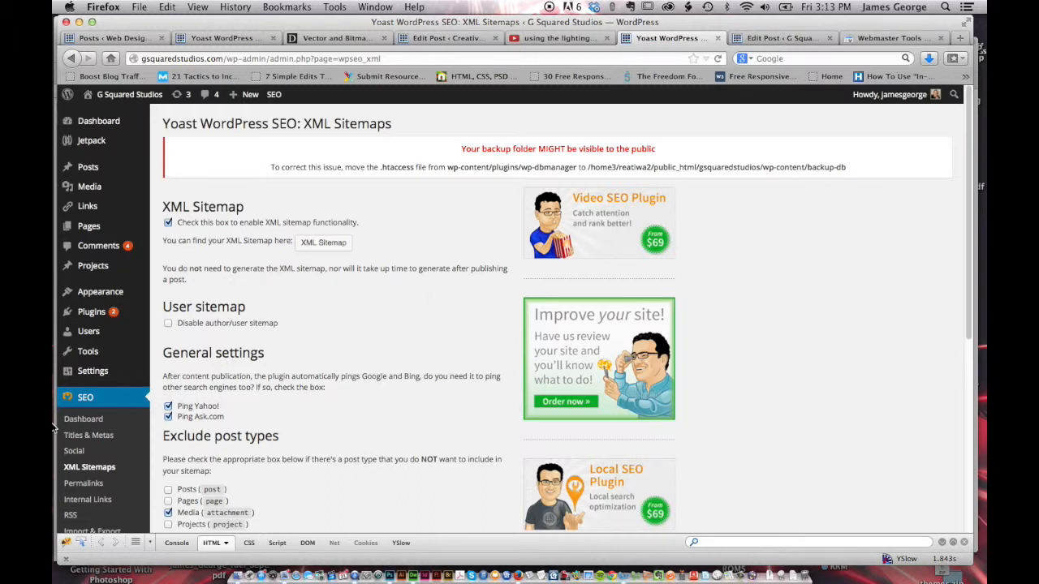
{"action": "mouse_move", "coordinate": [376, 243]}
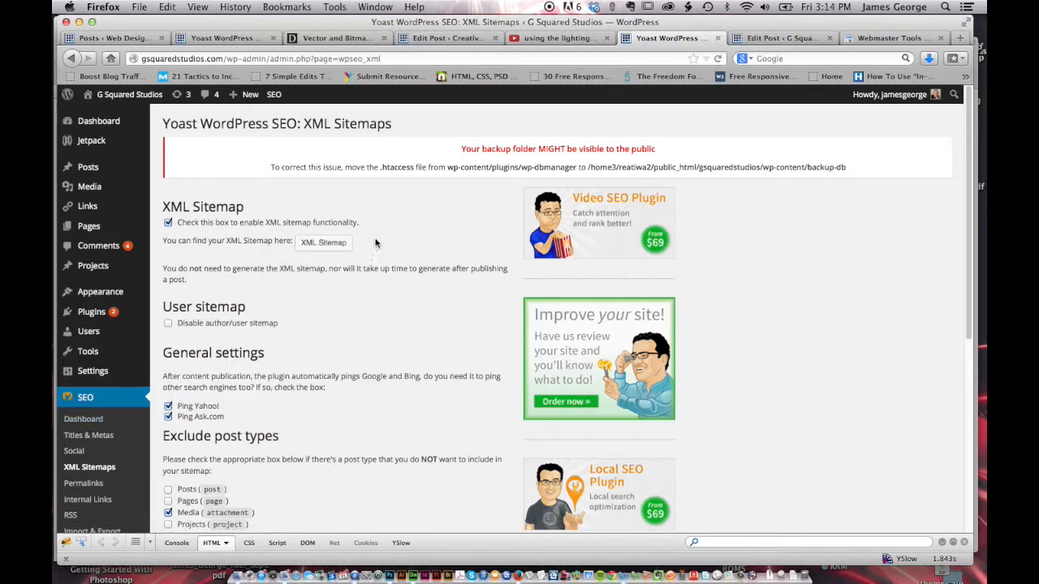
{"action": "mouse_move", "coordinate": [237, 242]}
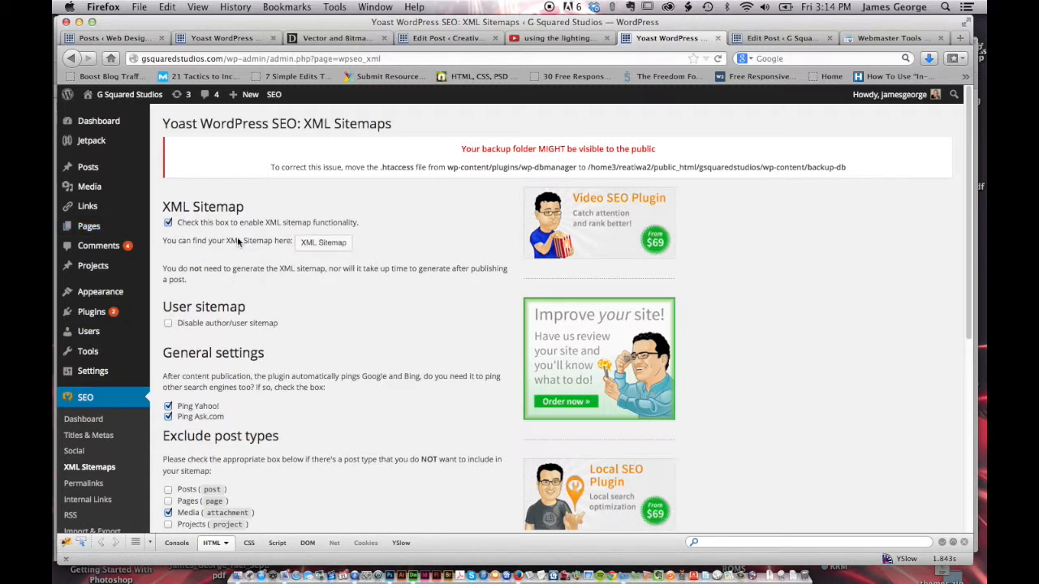
{"action": "mouse_move", "coordinate": [852, 62]}
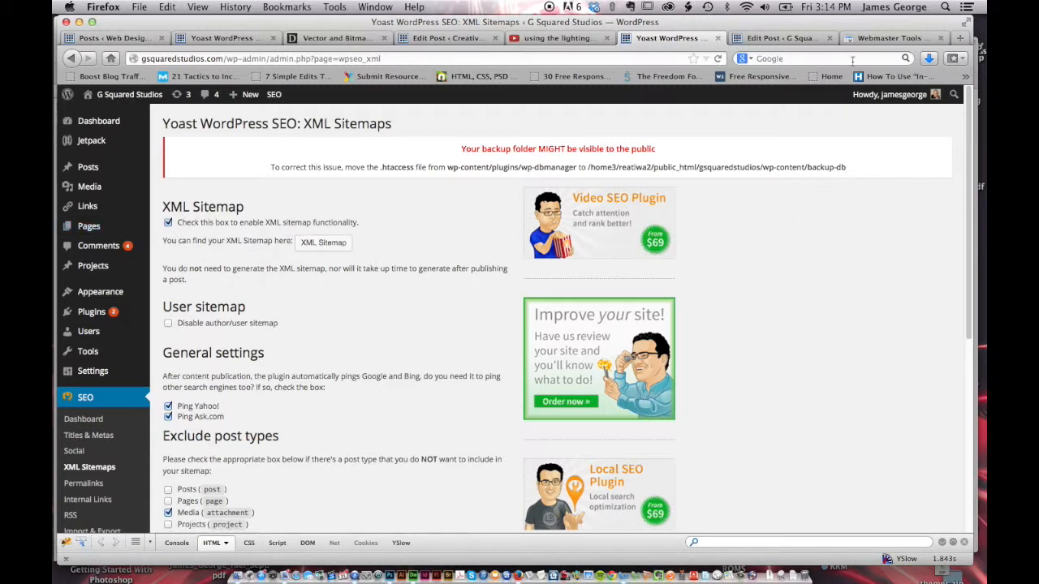
{"action": "mouse_move", "coordinate": [217, 304]}
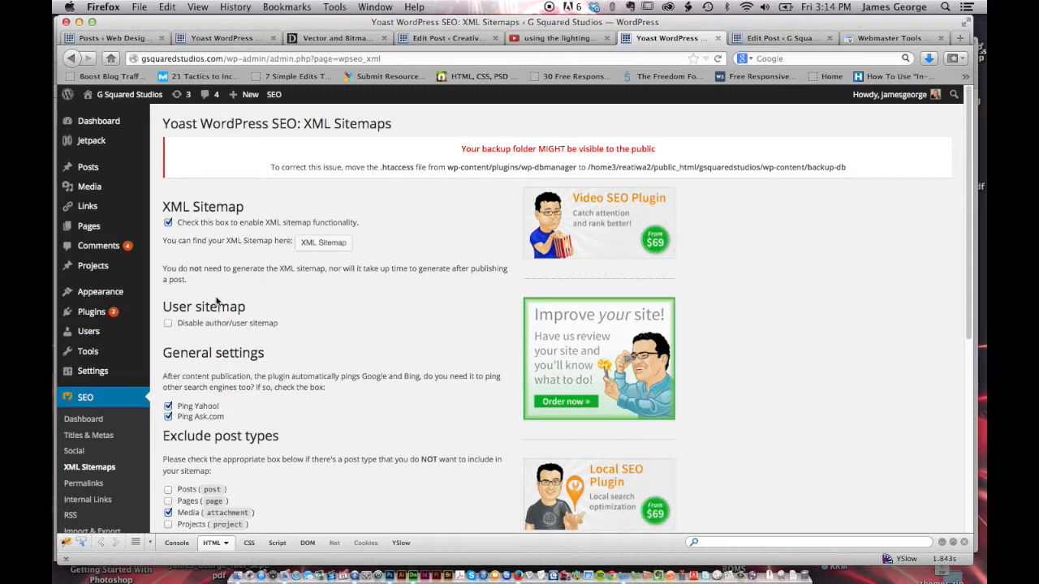
{"action": "scroll", "scroll_direction": "down", "scroll_amount": 3}
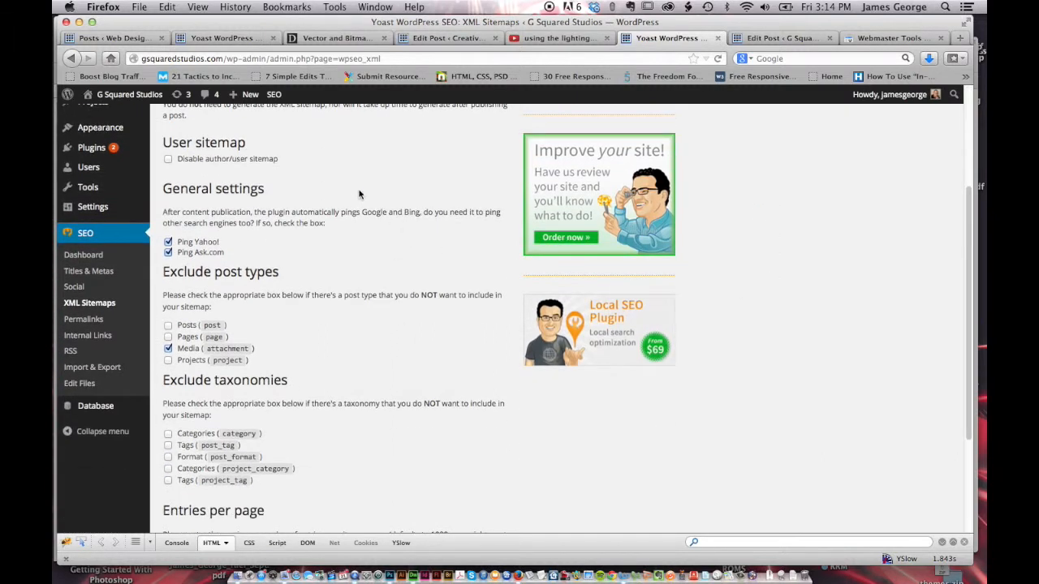
{"action": "scroll", "scroll_direction": "up", "scroll_amount": 3}
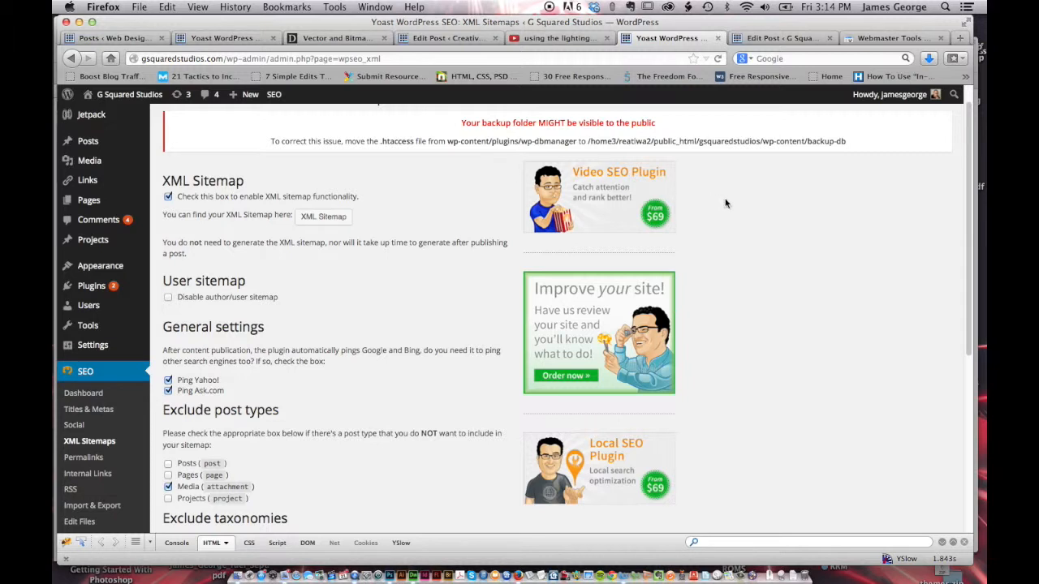
{"action": "mouse_move", "coordinate": [379, 217]}
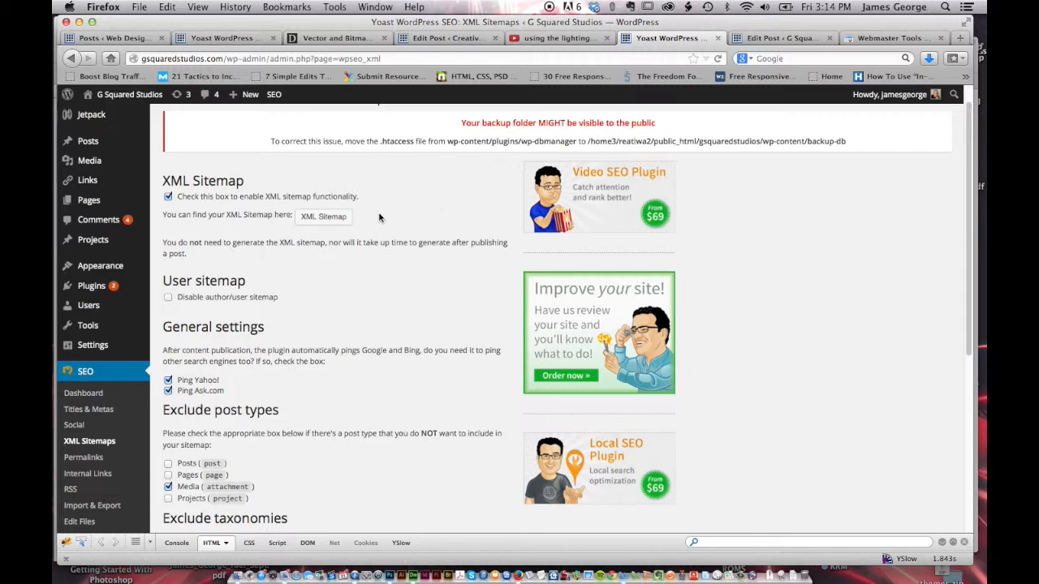
{"action": "mouse_move", "coordinate": [189, 117]}
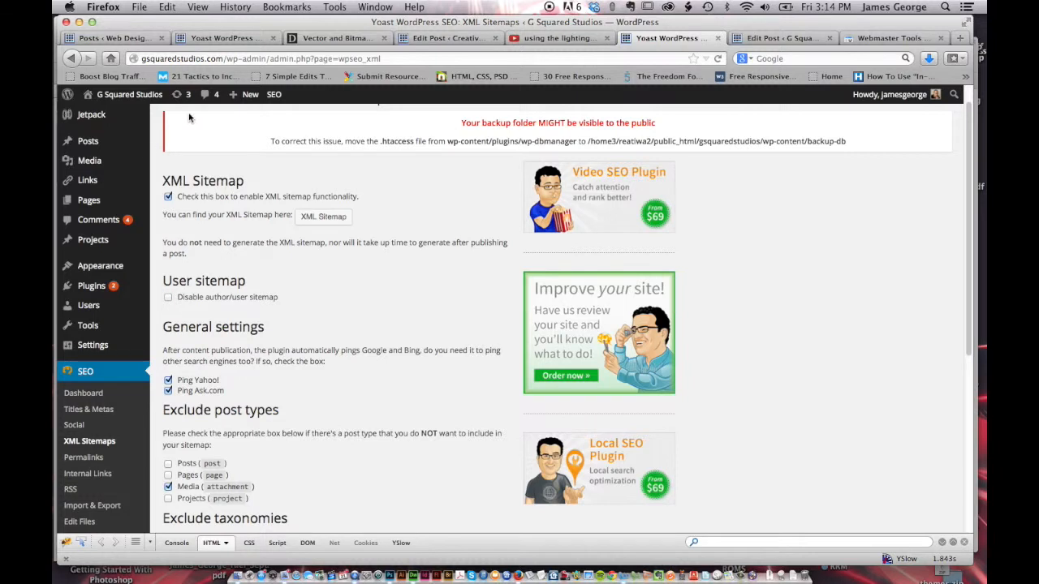
{"action": "mouse_move", "coordinate": [87, 409]}
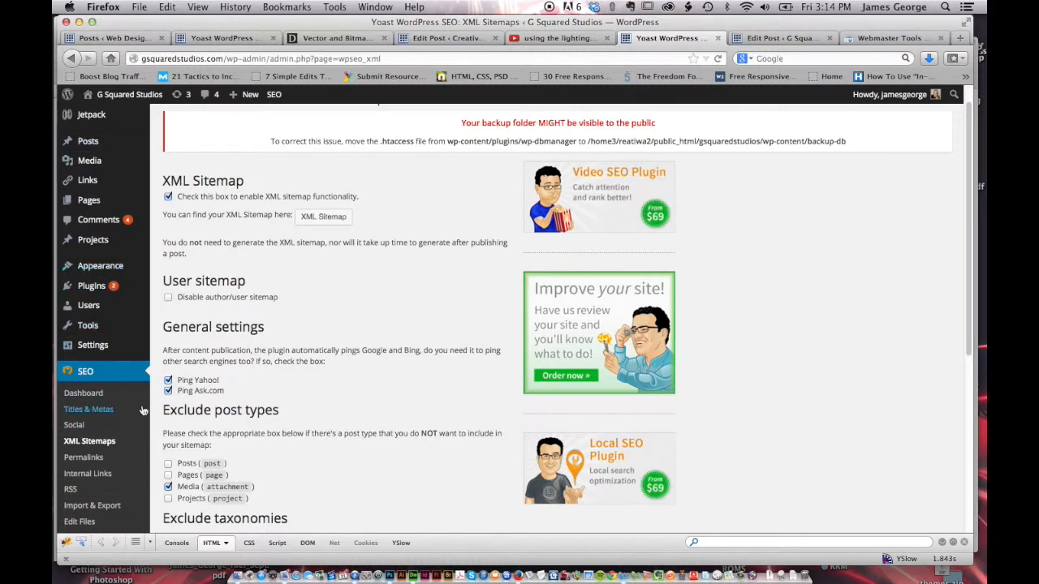
{"action": "mouse_move", "coordinate": [784, 268]}
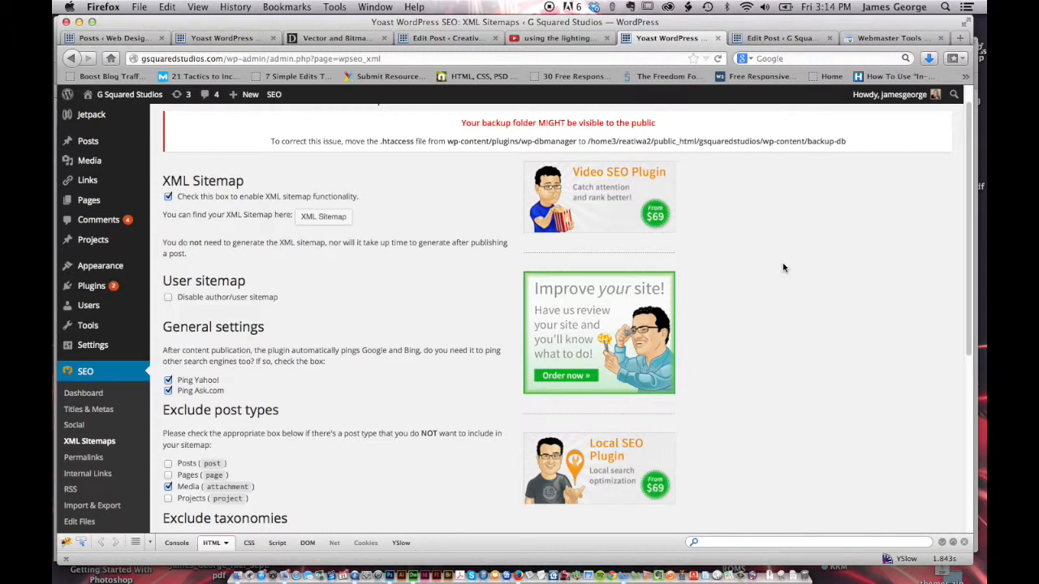
{"action": "scroll", "scroll_direction": "down", "scroll_amount": 3}
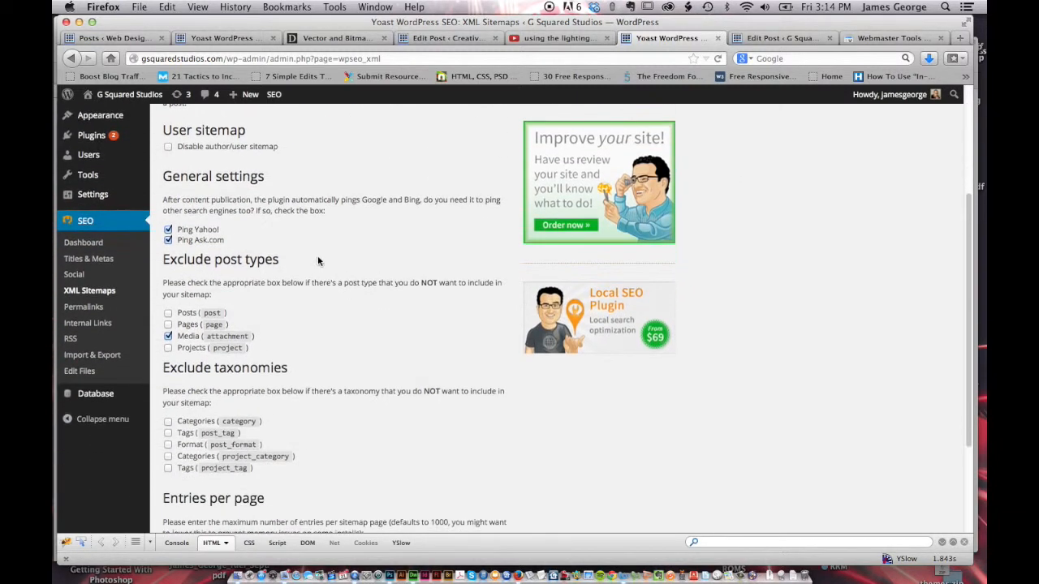
{"action": "scroll", "scroll_direction": "up", "scroll_amount": 3}
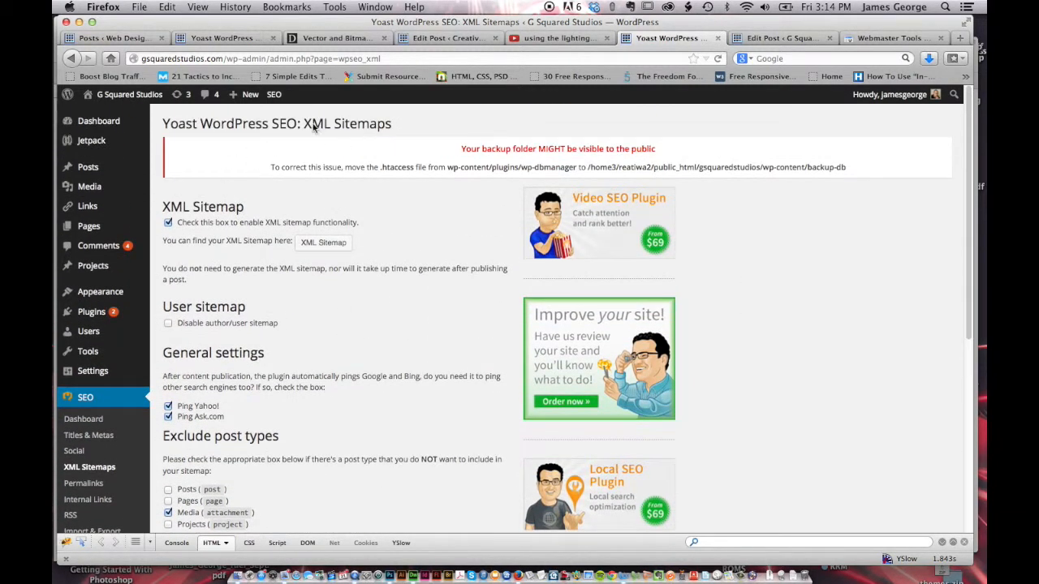
{"action": "scroll", "scroll_direction": "down", "scroll_amount": 3}
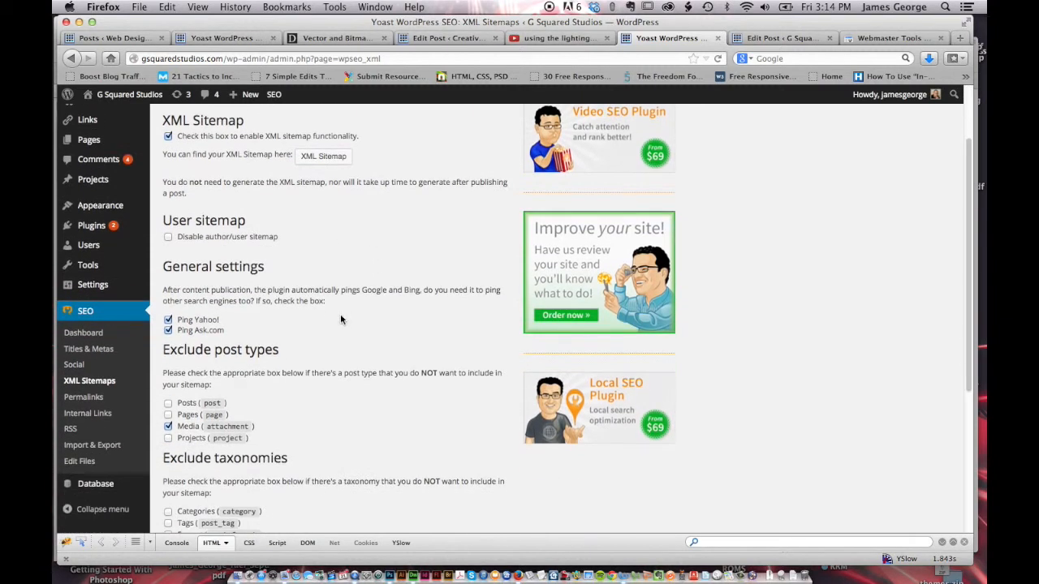
{"action": "scroll", "scroll_direction": "down", "scroll_amount": 3}
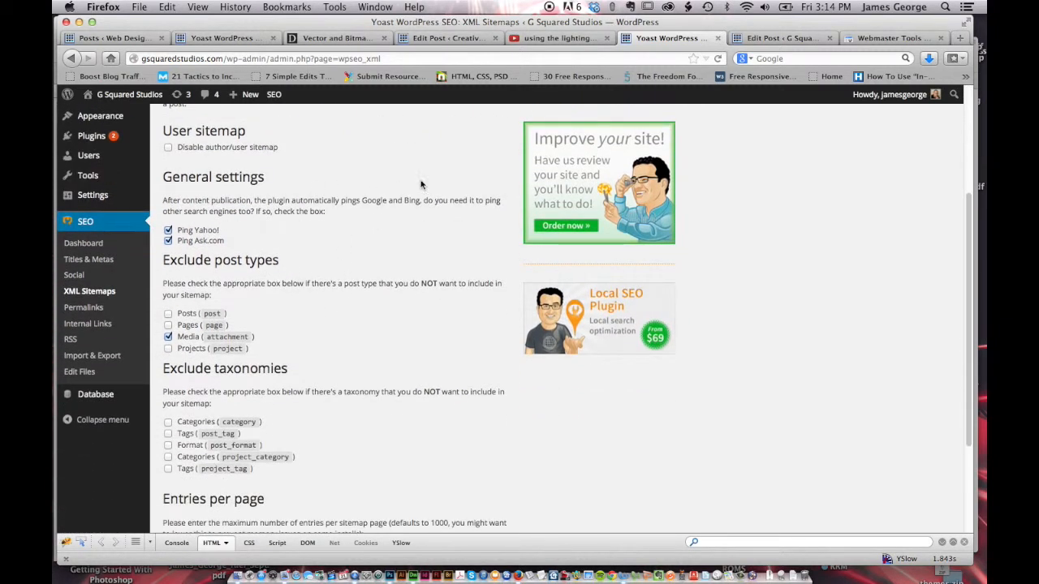
{"action": "mouse_move", "coordinate": [172, 202]}
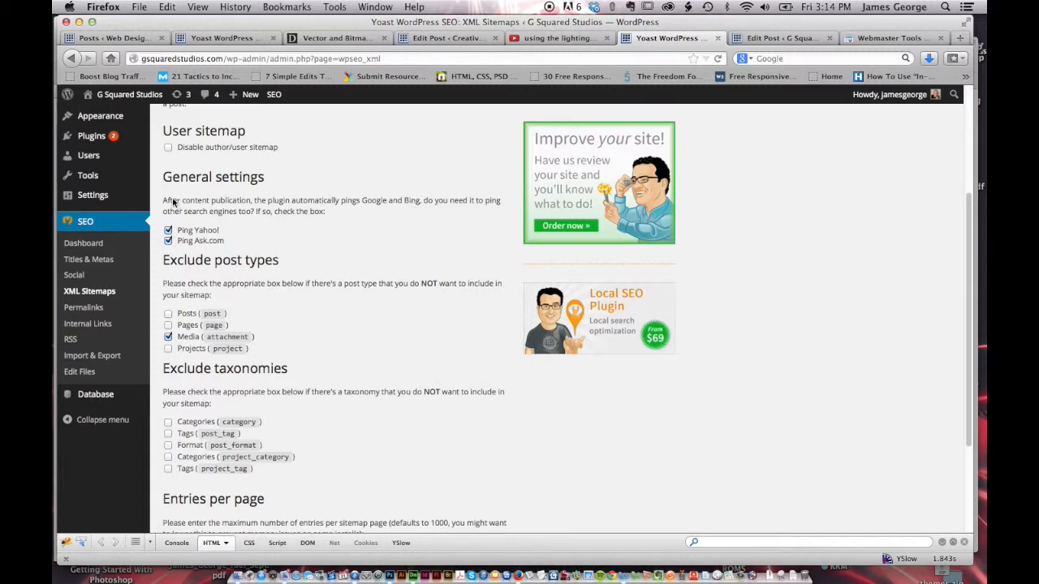
{"action": "mouse_move", "coordinate": [446, 214]}
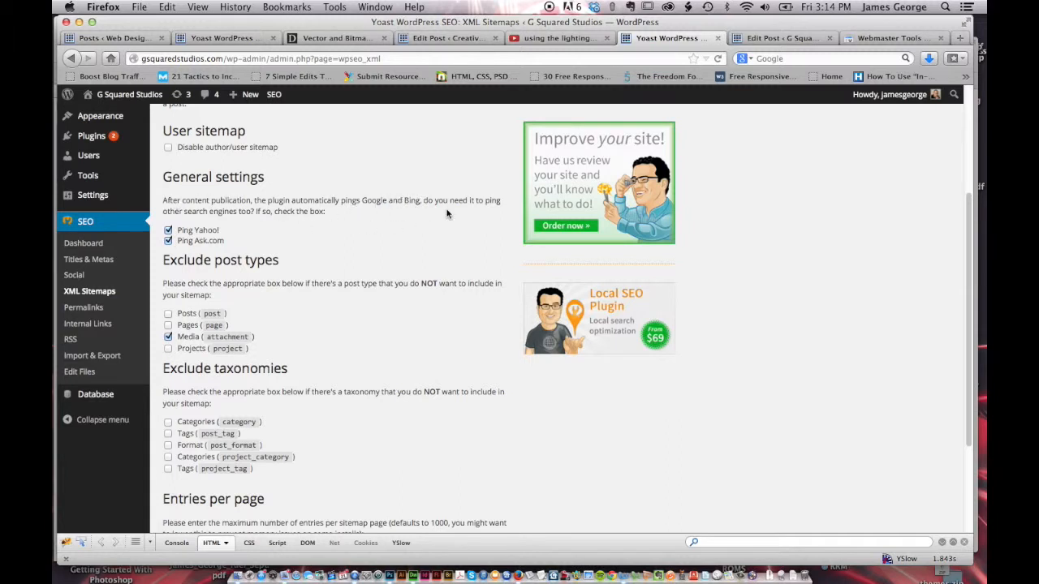
{"action": "mouse_move", "coordinate": [438, 232]}
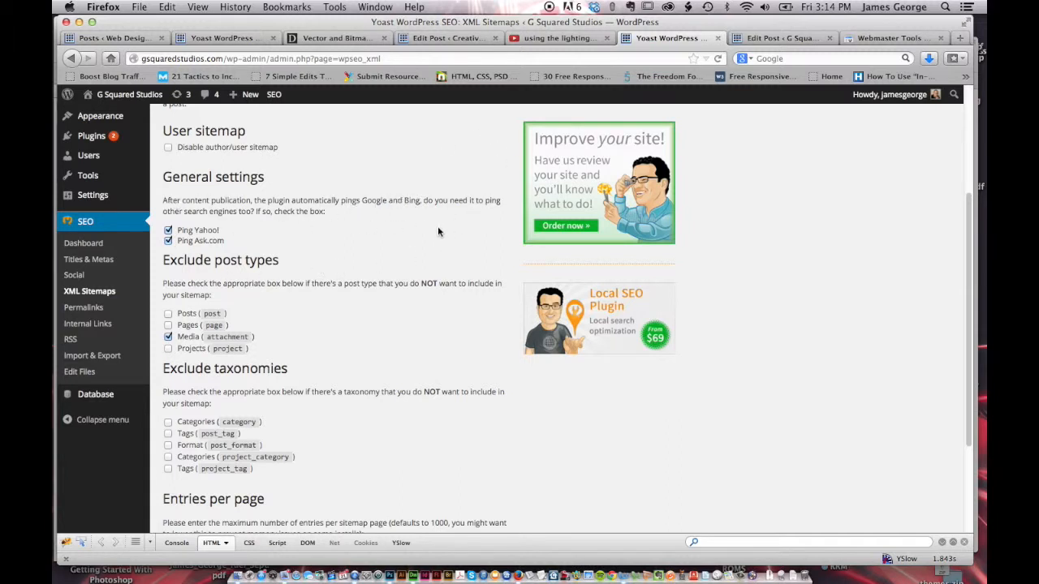
{"action": "scroll", "scroll_direction": "down", "scroll_amount": 3}
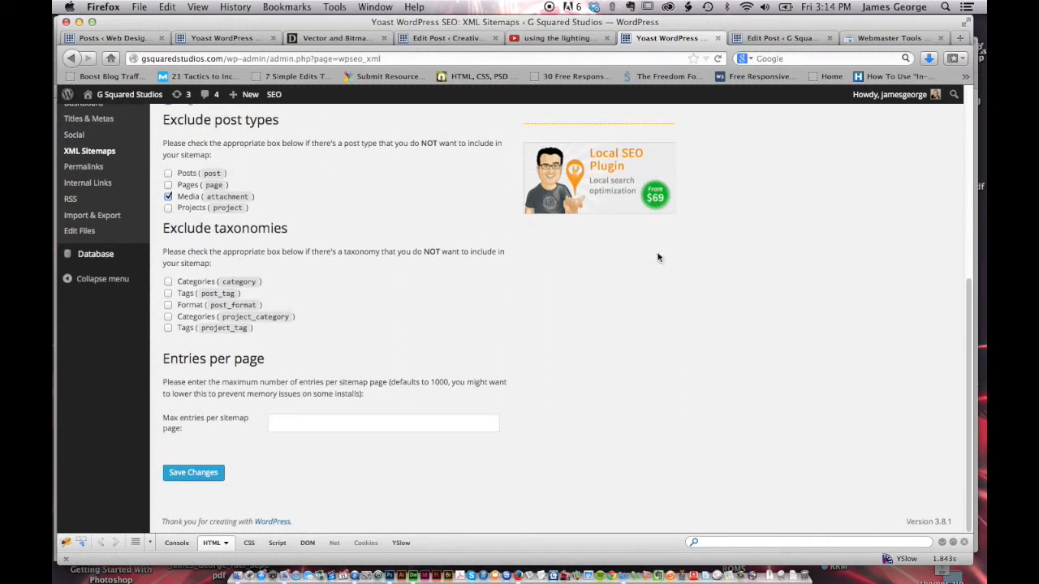
{"action": "mouse_move", "coordinate": [250, 172]}
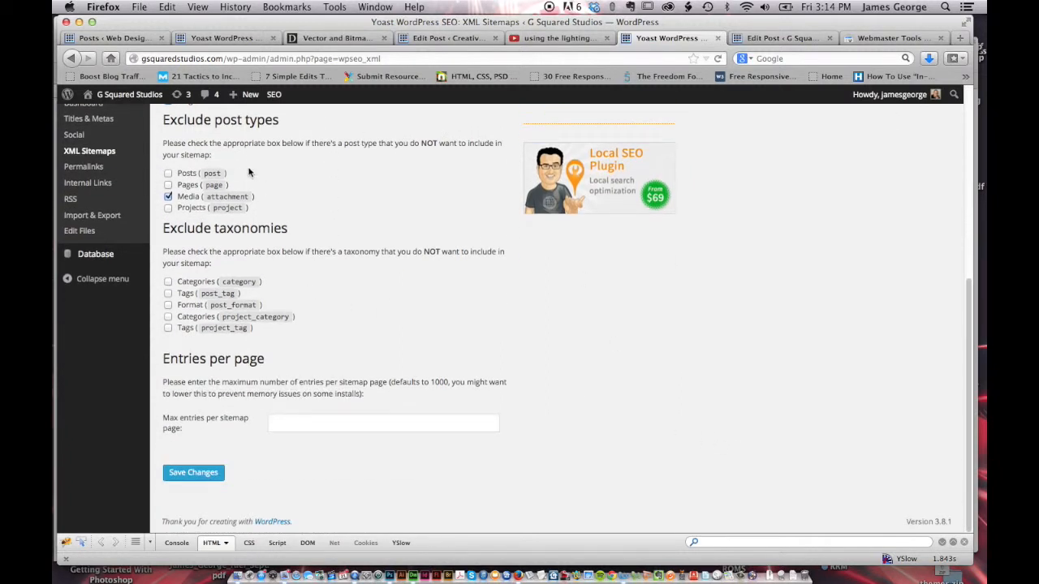
{"action": "mouse_move", "coordinate": [198, 138]}
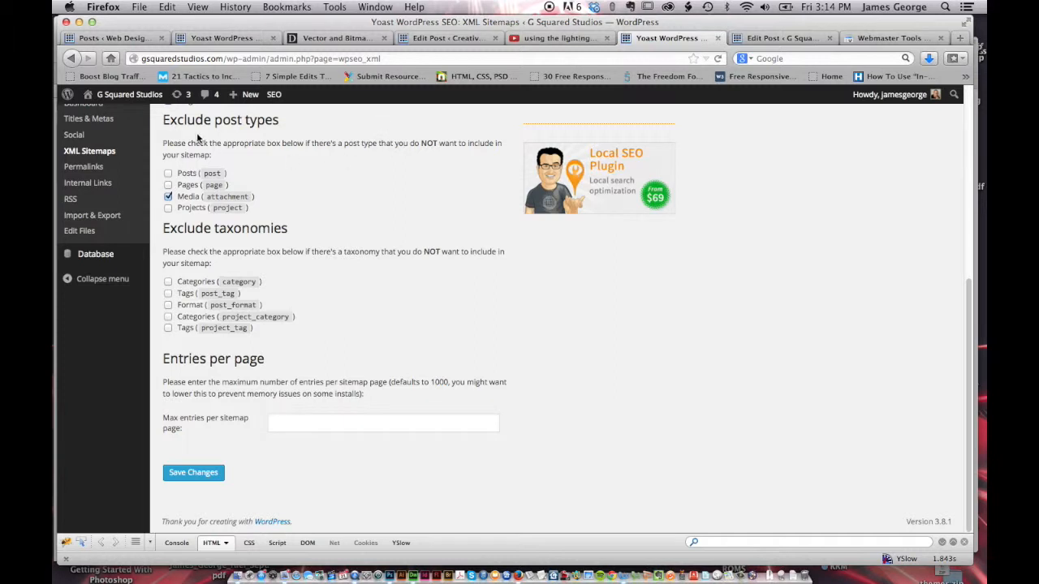
{"action": "mouse_move", "coordinate": [303, 195]}
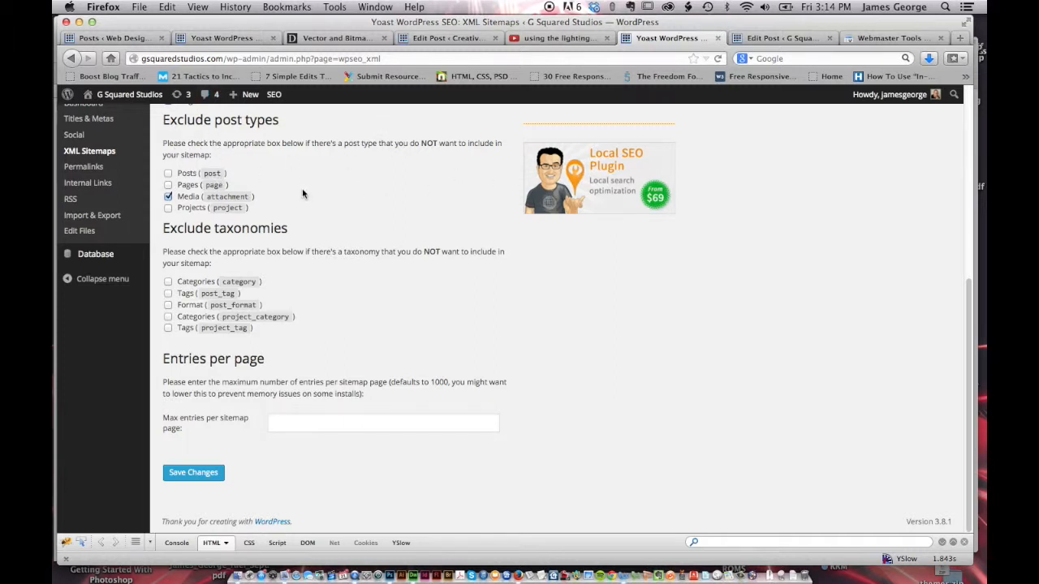
{"action": "mouse_move", "coordinate": [362, 279]}
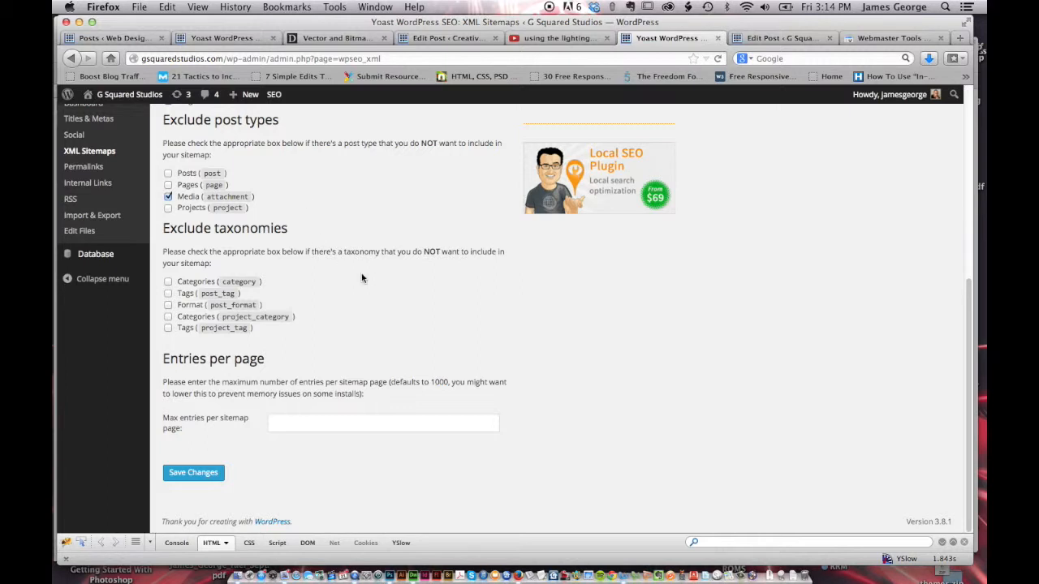
{"action": "scroll", "scroll_direction": "up", "scroll_amount": 3}
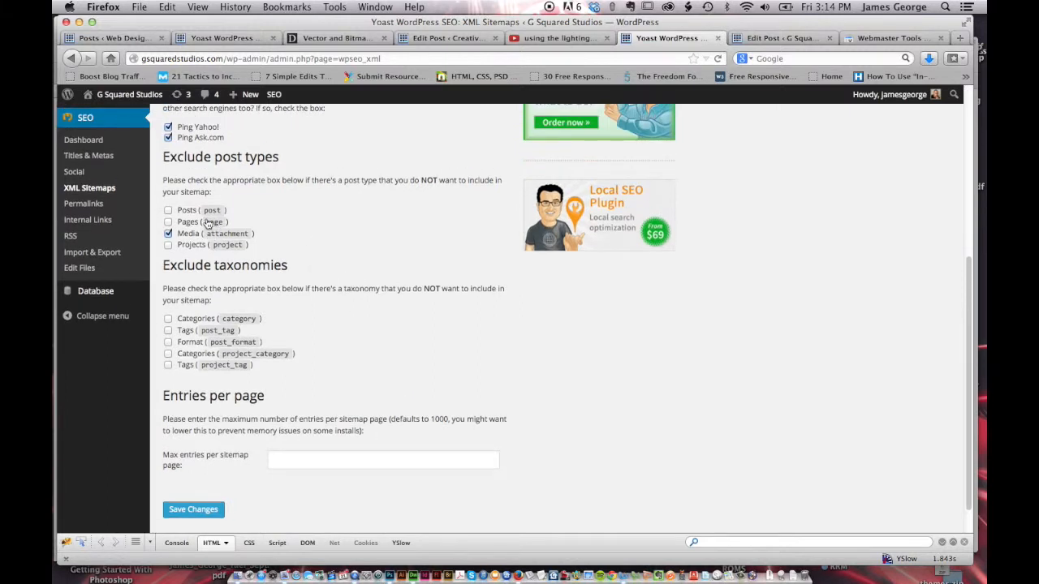
{"action": "mouse_move", "coordinate": [182, 241]}
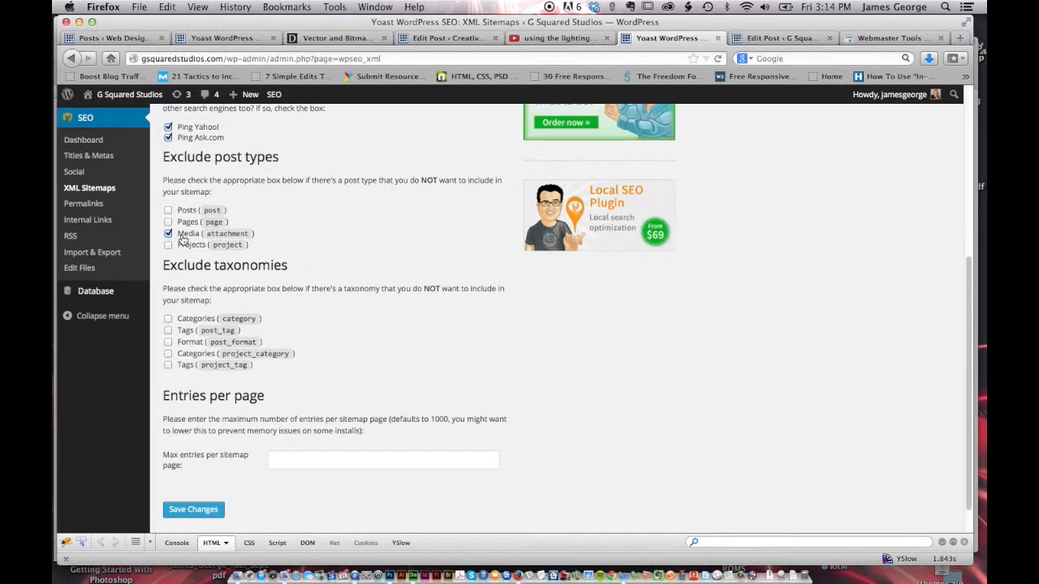
{"action": "mouse_move", "coordinate": [817, 279]}
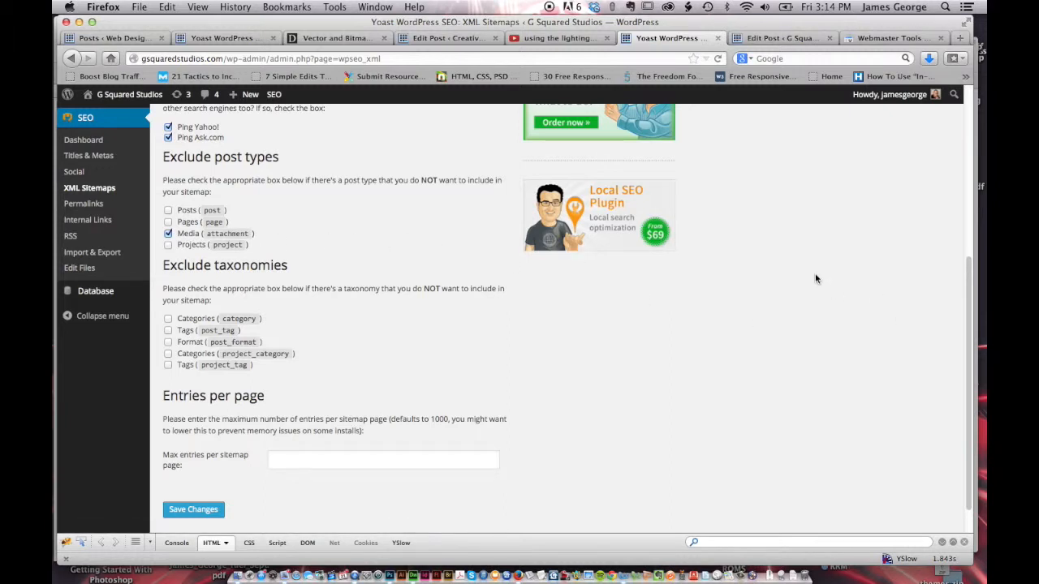
{"action": "mouse_move", "coordinate": [231, 312]}
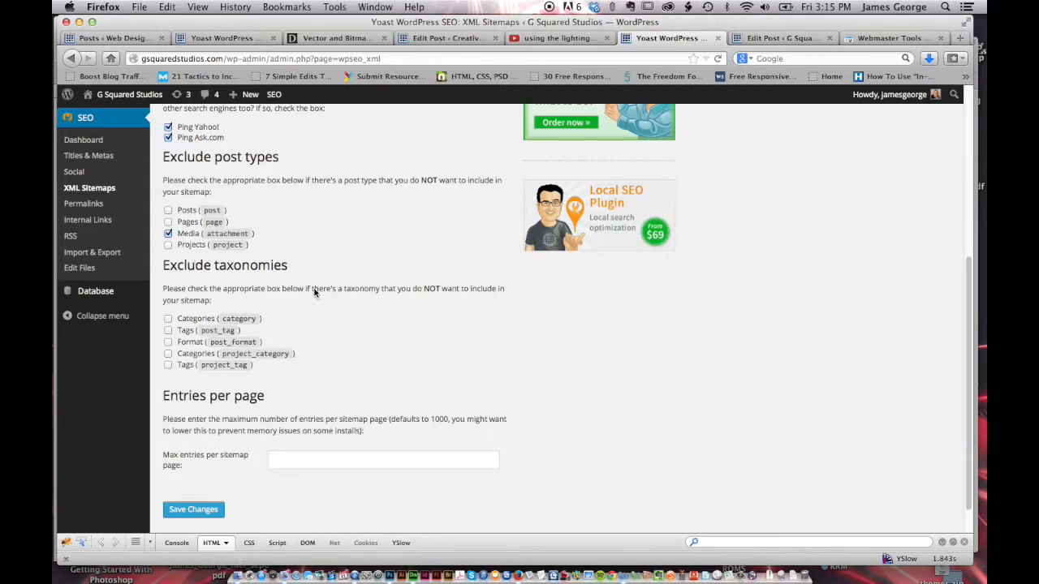
{"action": "mouse_move", "coordinate": [610, 372]}
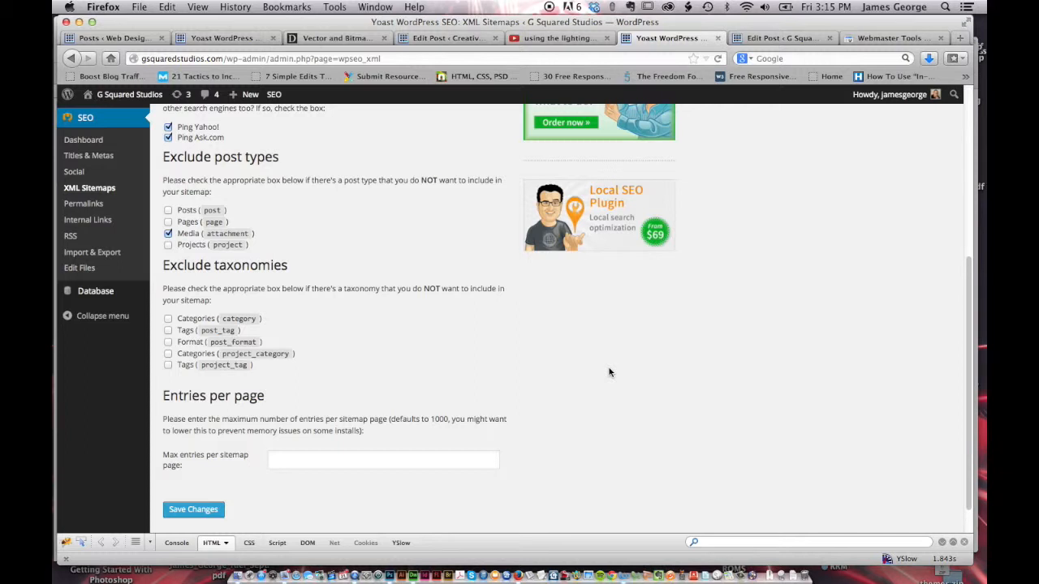
{"action": "mouse_move", "coordinate": [258, 212]}
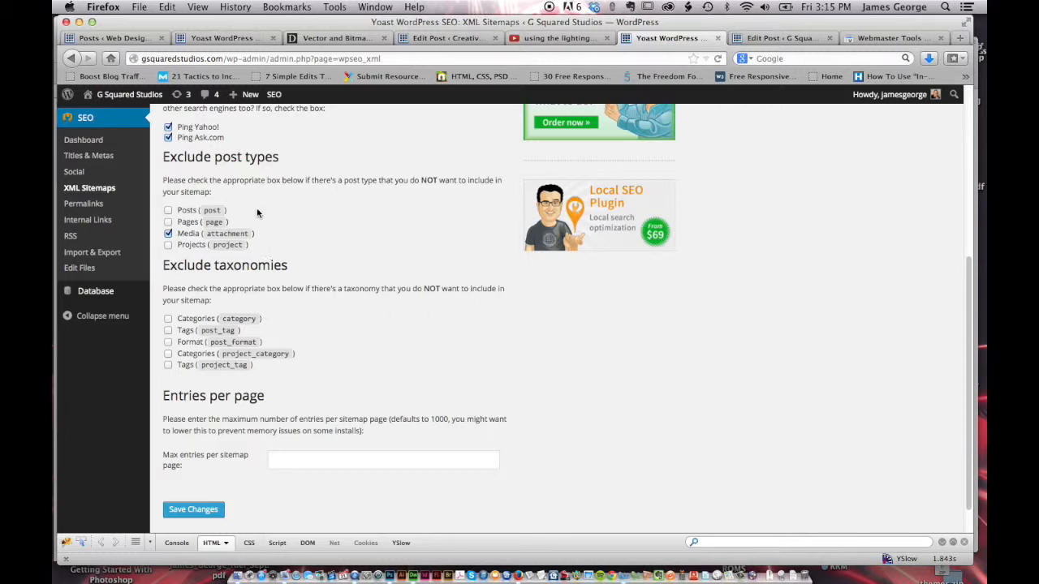
{"action": "scroll", "scroll_direction": "up", "scroll_amount": 3}
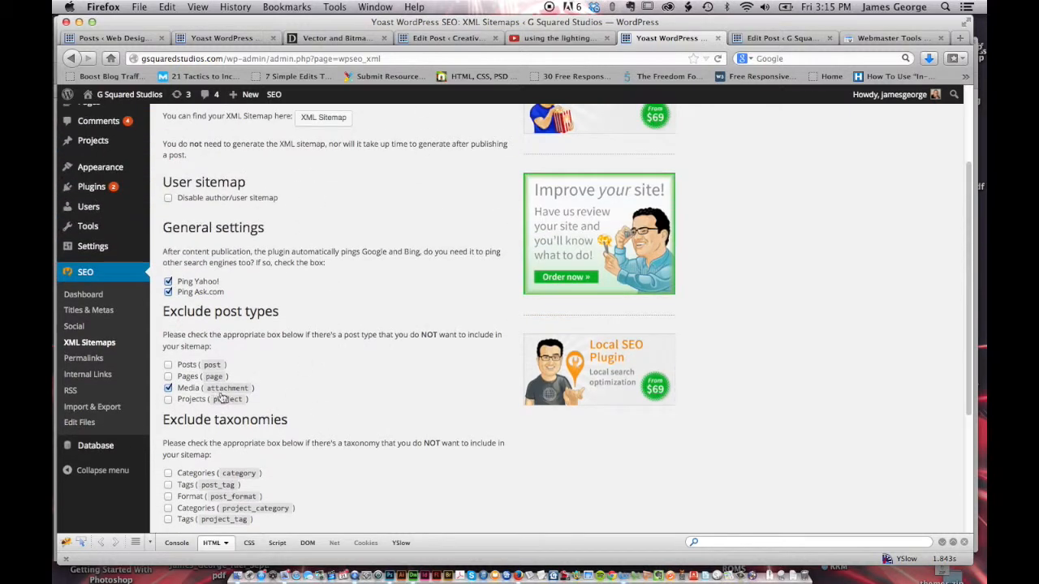
{"action": "mouse_move", "coordinate": [437, 360]}
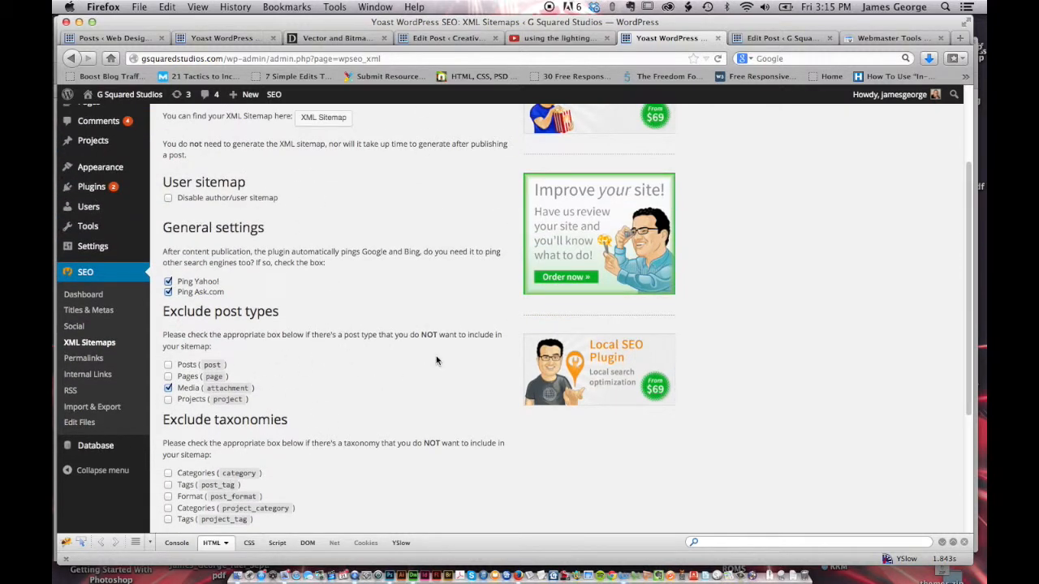
{"action": "mouse_move", "coordinate": [409, 182]}
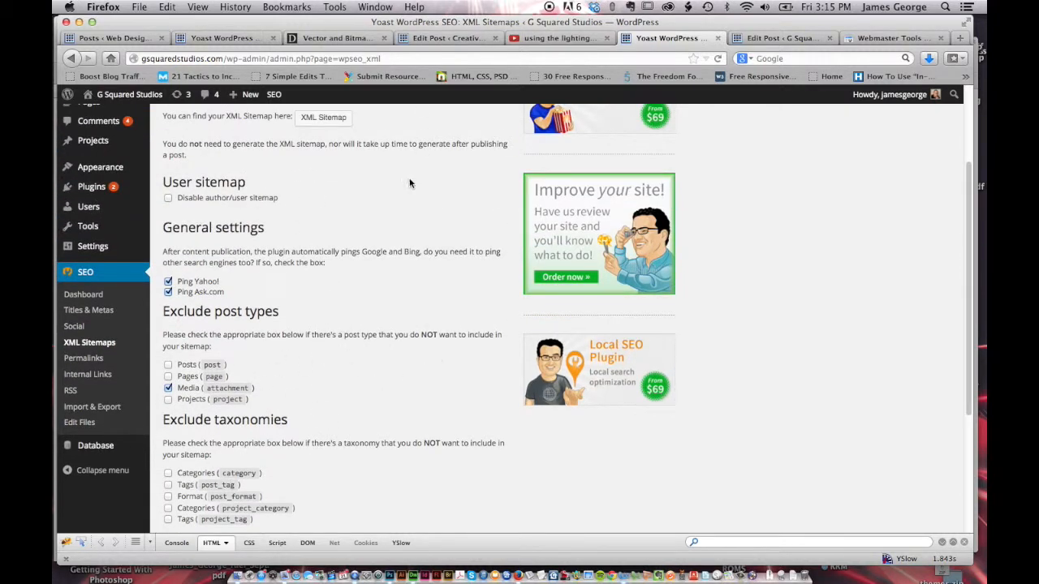
{"action": "mouse_move", "coordinate": [364, 192]}
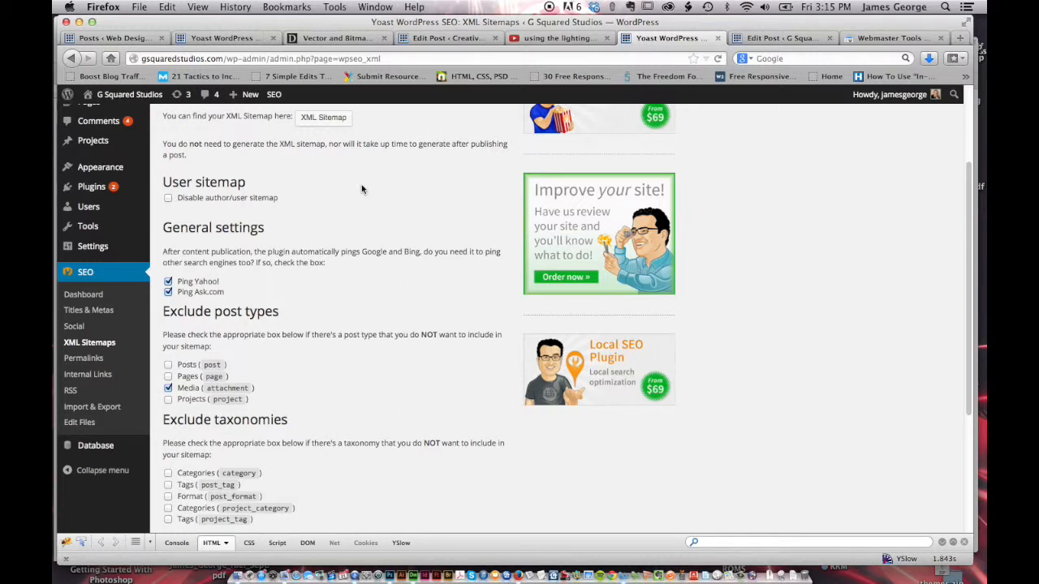
{"action": "mouse_move", "coordinate": [863, 498]}
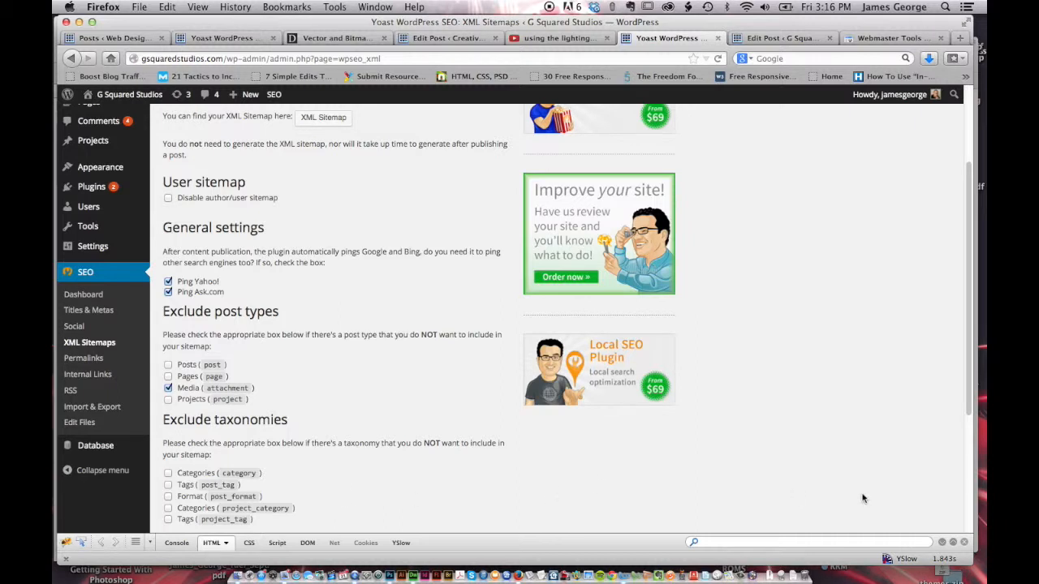
{"action": "scroll", "scroll_direction": "up", "scroll_amount": 3}
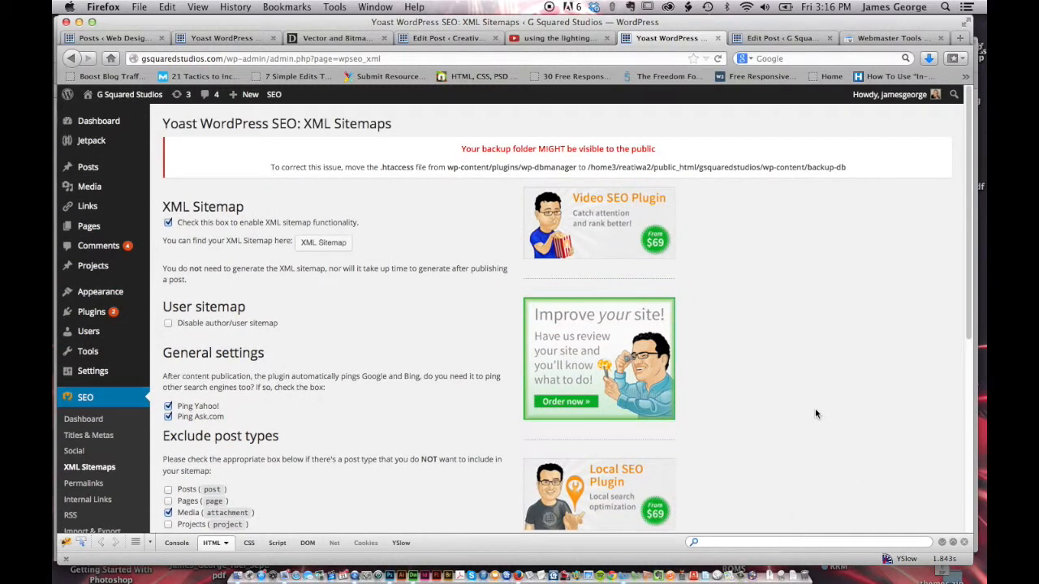